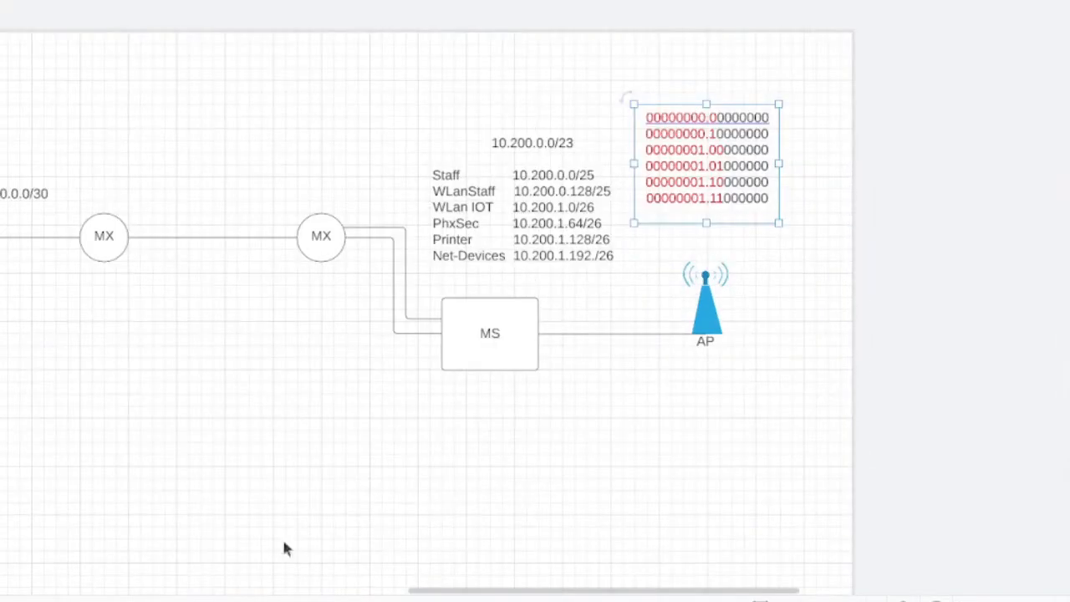
- Outline the 10.200.0.0/23 site around MX, MS and AP, and sketch freehand shapes below it
{"action": "left_click", "coordinate": [284, 549]}
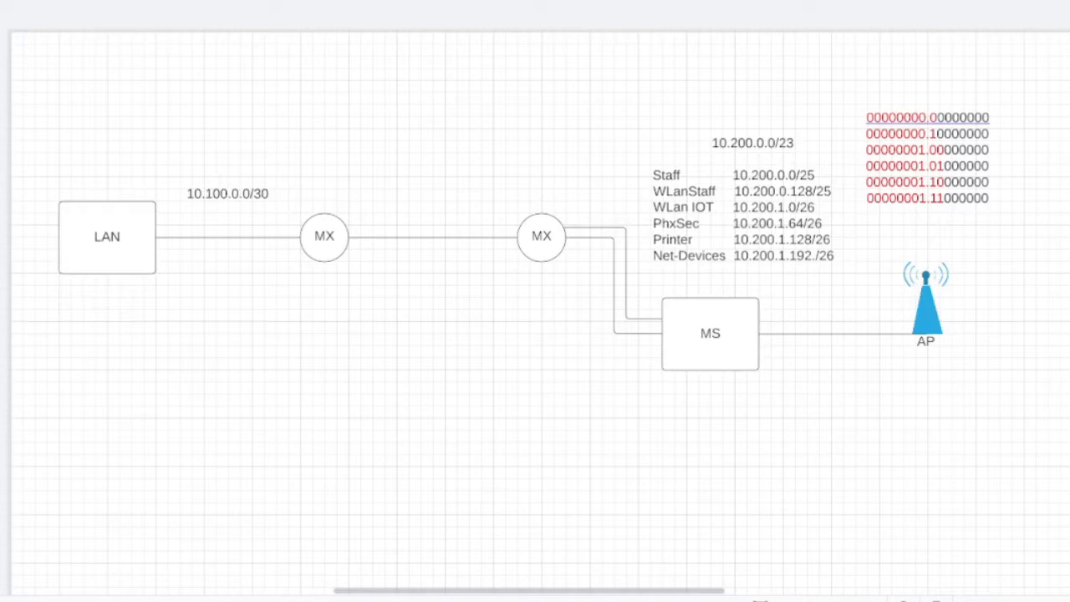
{"action": "mouse_move", "coordinate": [568, 112]}
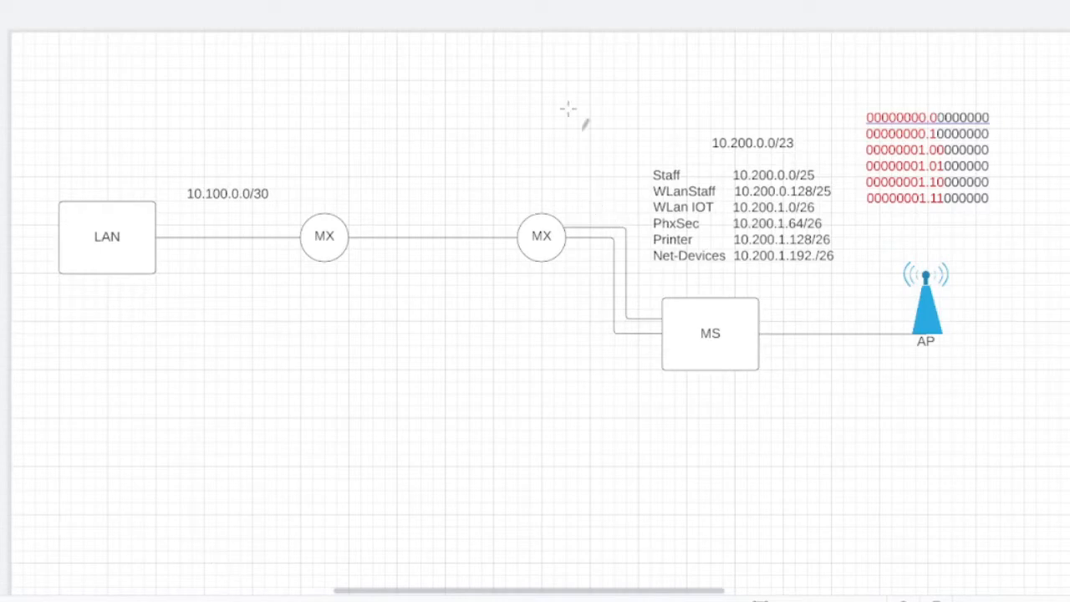
{"action": "mouse_move", "coordinate": [376, 201]}
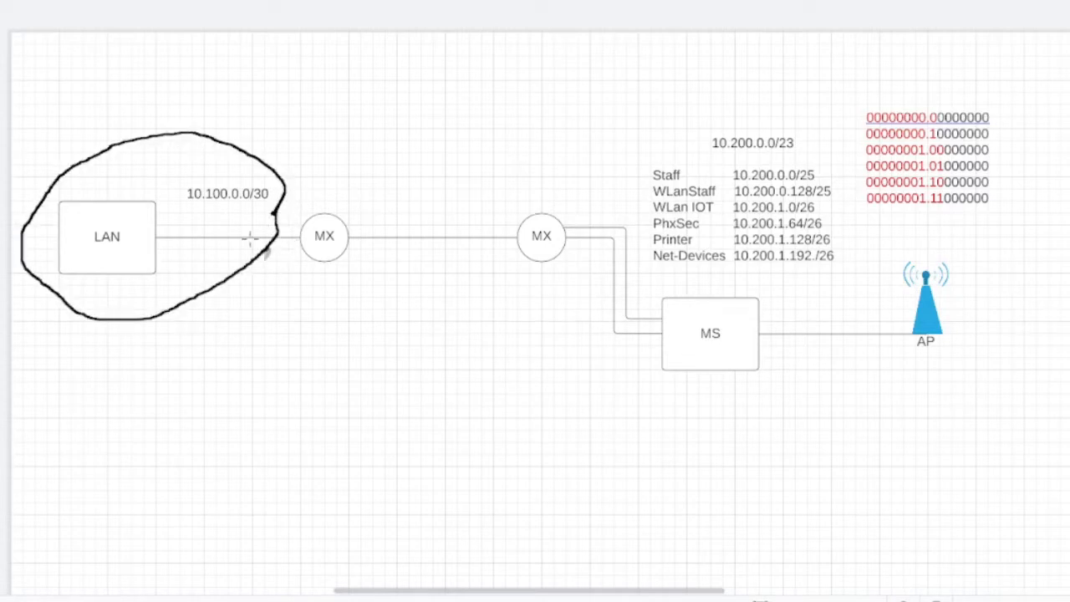
{"action": "mouse_move", "coordinate": [815, 361]}
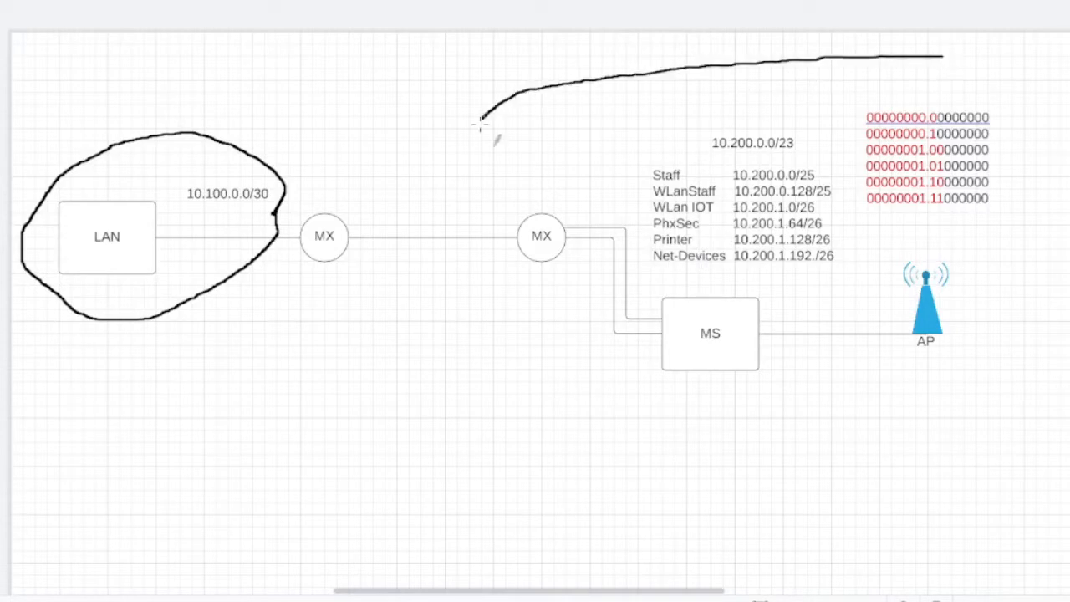
{"action": "left_click_drag", "start_coordinate": [481, 121], "coordinate": [928, 58]}
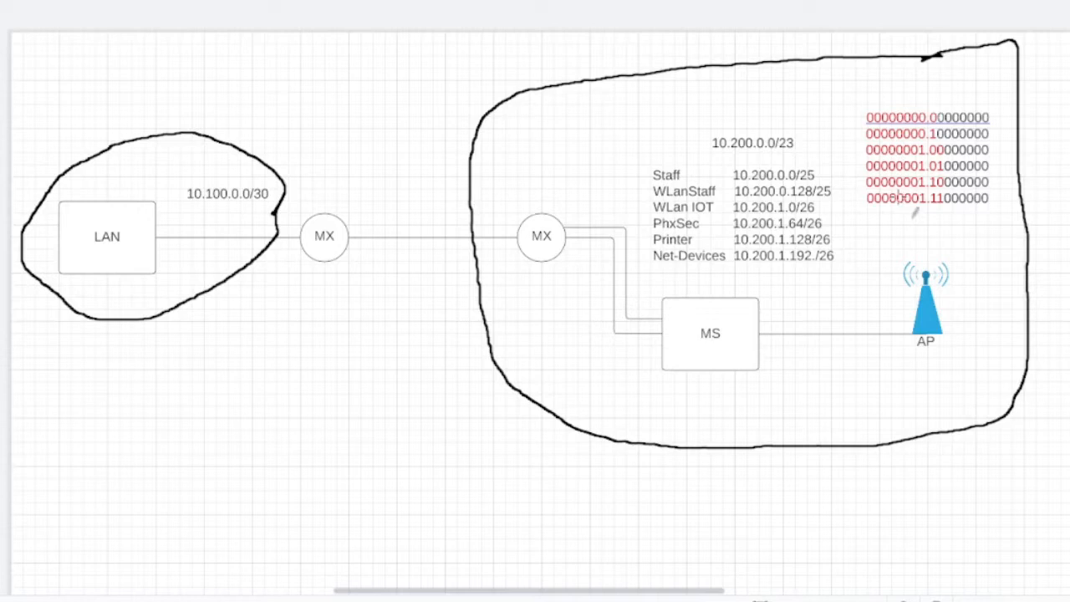
{"action": "mouse_move", "coordinate": [441, 254]}
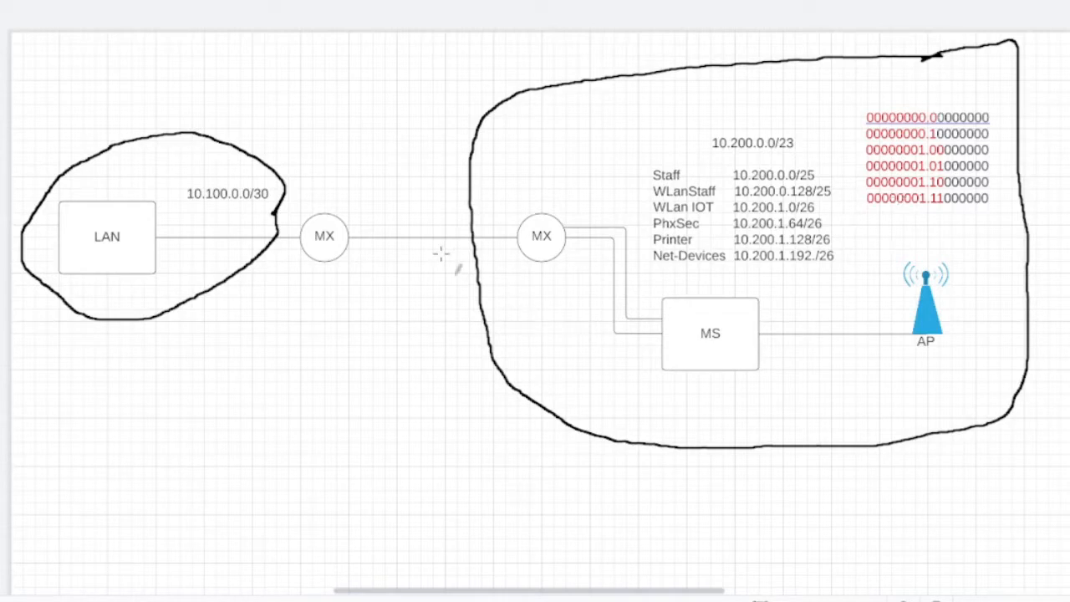
{"action": "mouse_move", "coordinate": [857, 165]}
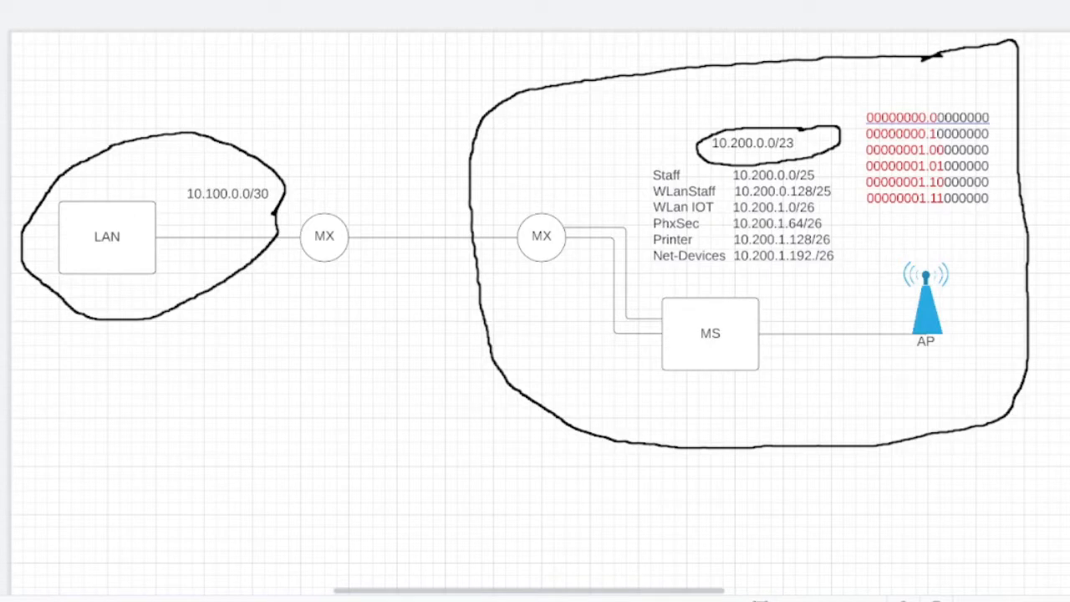
{"action": "mouse_move", "coordinate": [259, 411]}
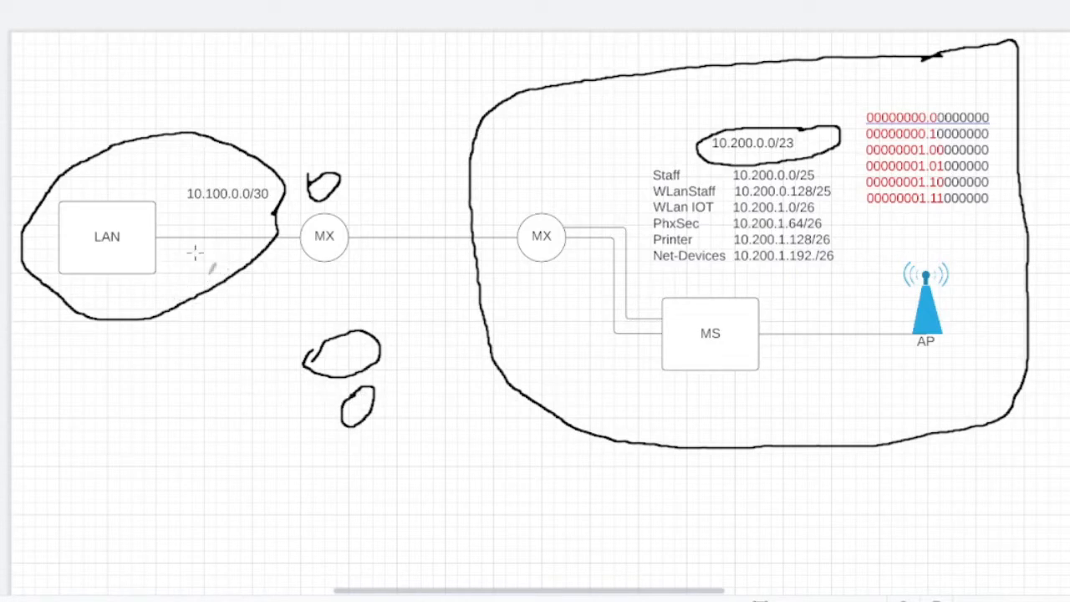
{"action": "mouse_move", "coordinate": [305, 368]}
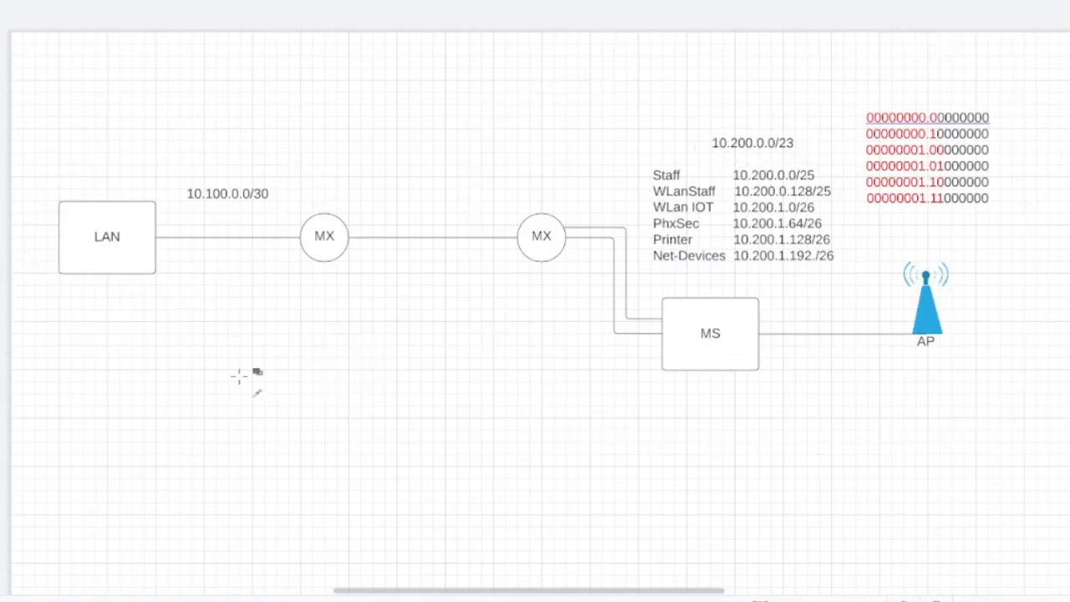
{"action": "mouse_move", "coordinate": [144, 441]}
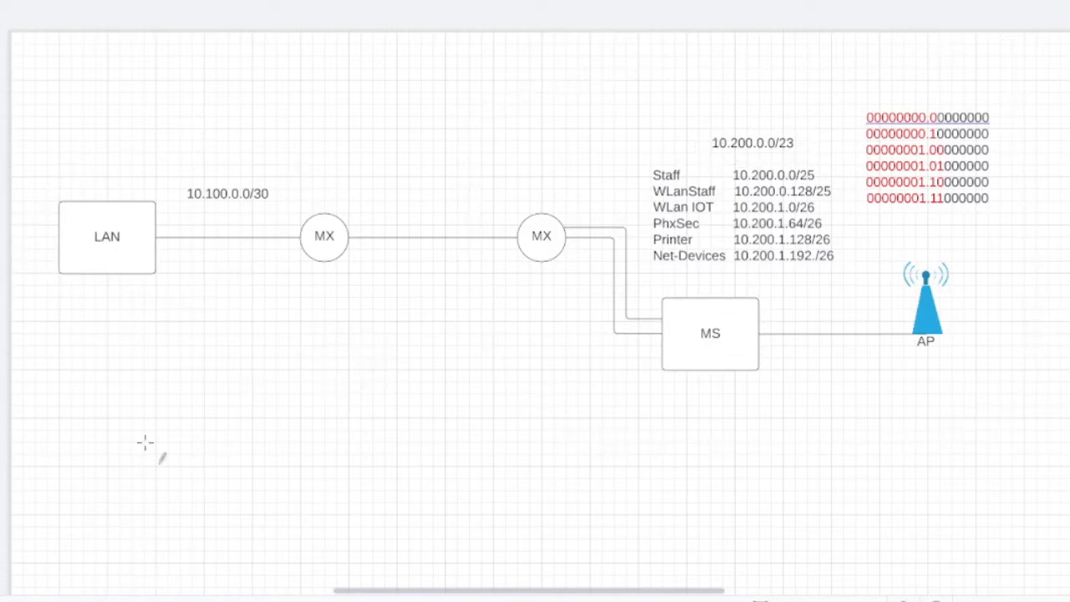
{"action": "left_click_drag", "start_coordinate": [121, 389], "coordinate": [126, 435]}
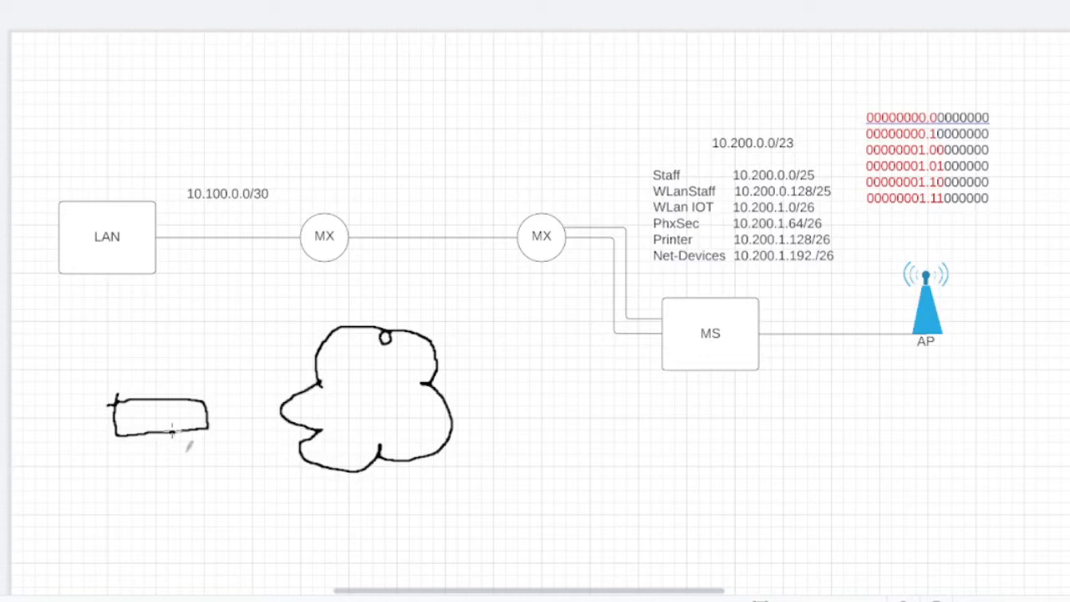
{"action": "left_click_drag", "start_coordinate": [176, 406], "coordinate": [321, 364]}
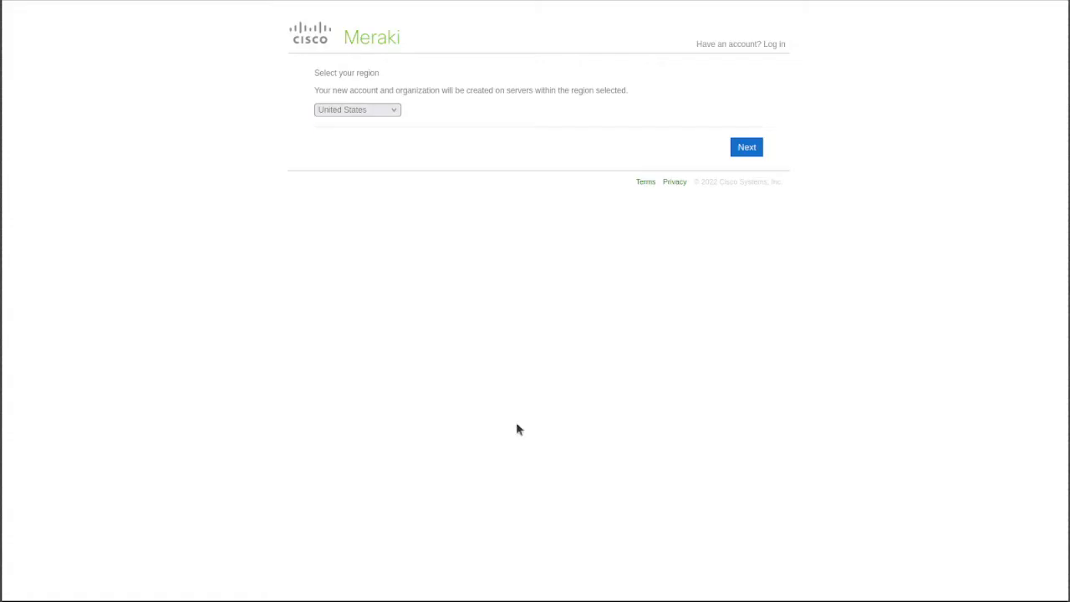
- Continue past region selection and log in with the existing Meraki account
{"action": "left_click", "coordinate": [746, 147]}
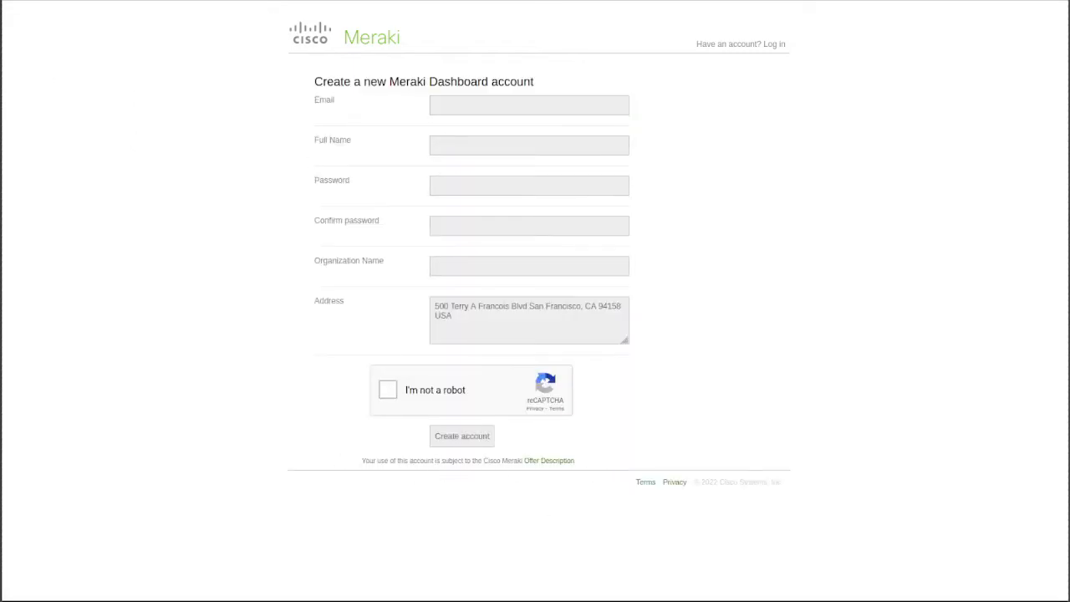
{"action": "left_click", "coordinate": [772, 43]}
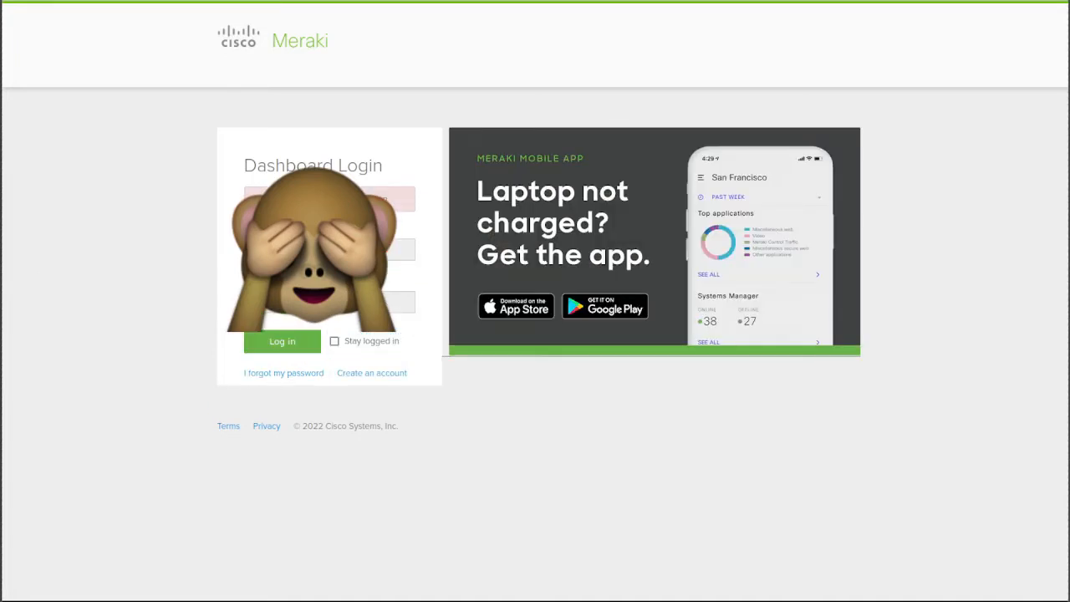
{"action": "left_click", "coordinate": [281, 341]}
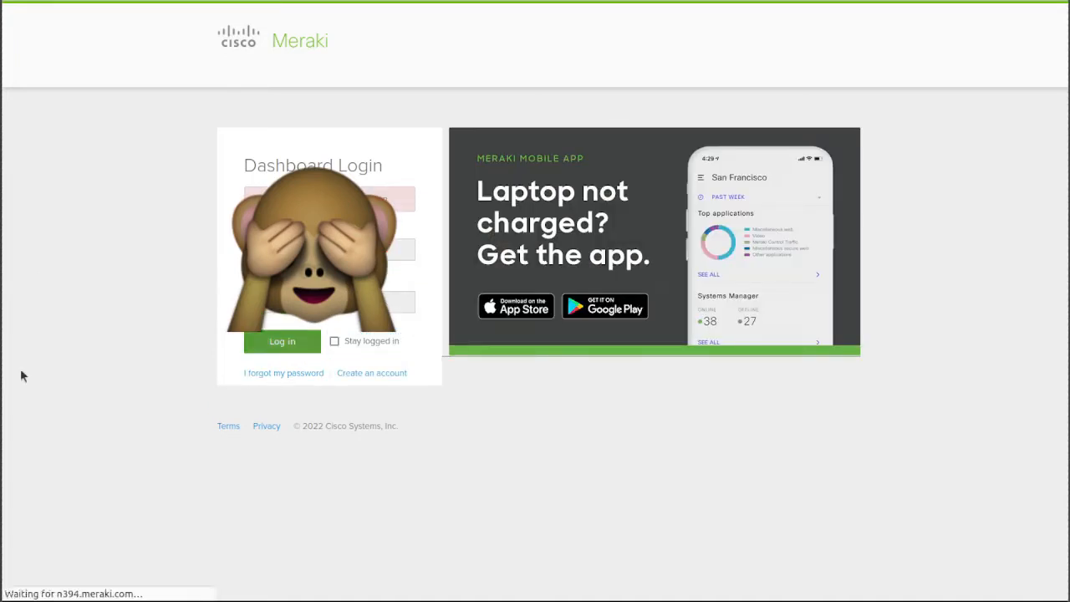
{"action": "left_click", "coordinate": [282, 341]}
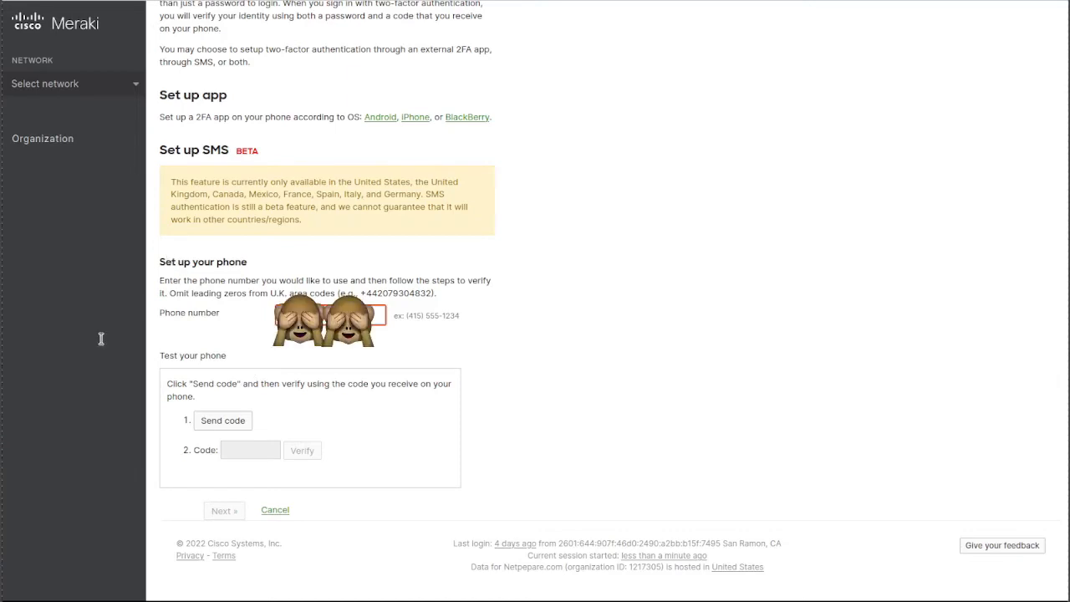
{"action": "mouse_move", "coordinate": [121, 337]}
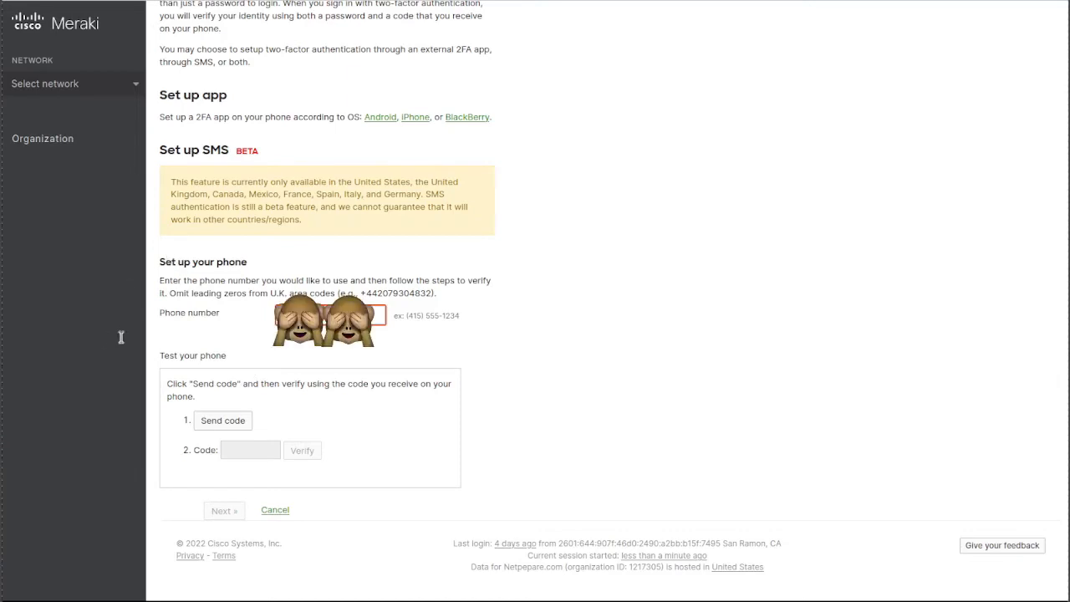
{"action": "mouse_move", "coordinate": [591, 447]}
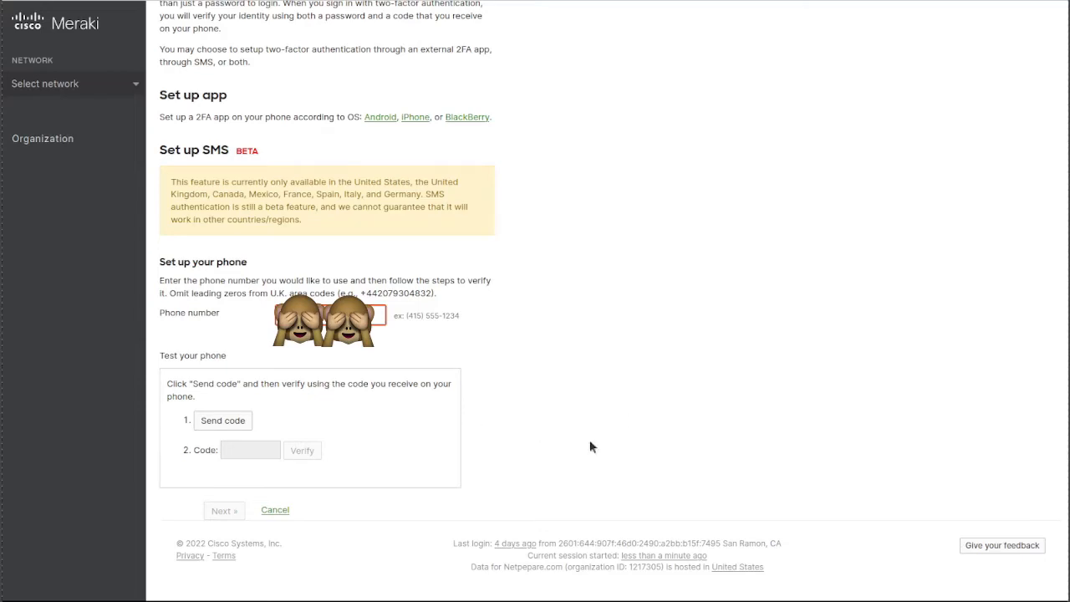
{"action": "mouse_move", "coordinate": [274, 379]}
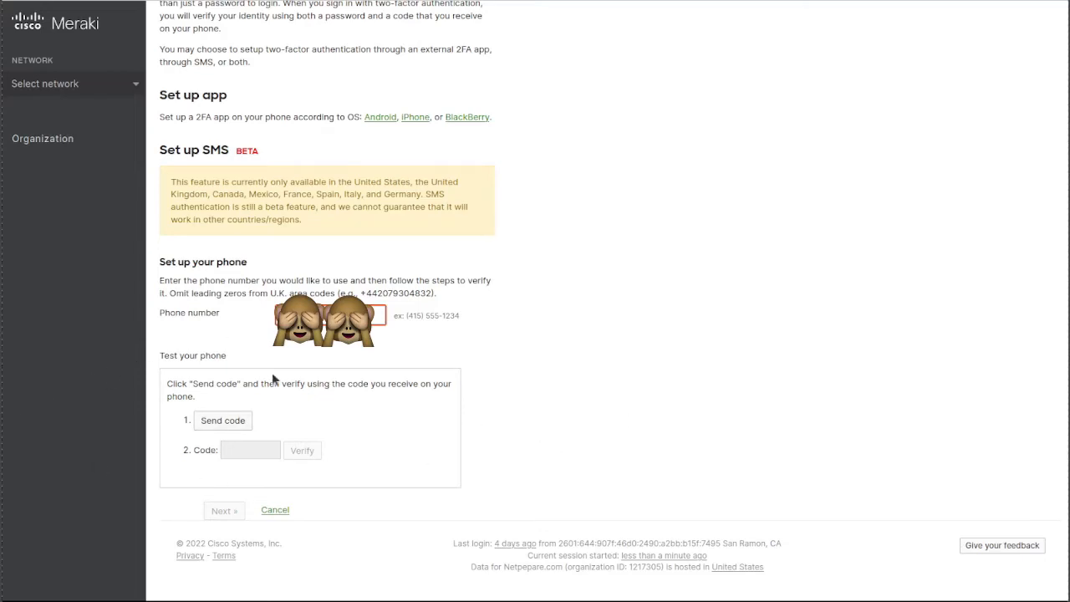
- Send an SMS verification code to the phone and verify the received code
{"action": "left_click", "coordinate": [222, 419]}
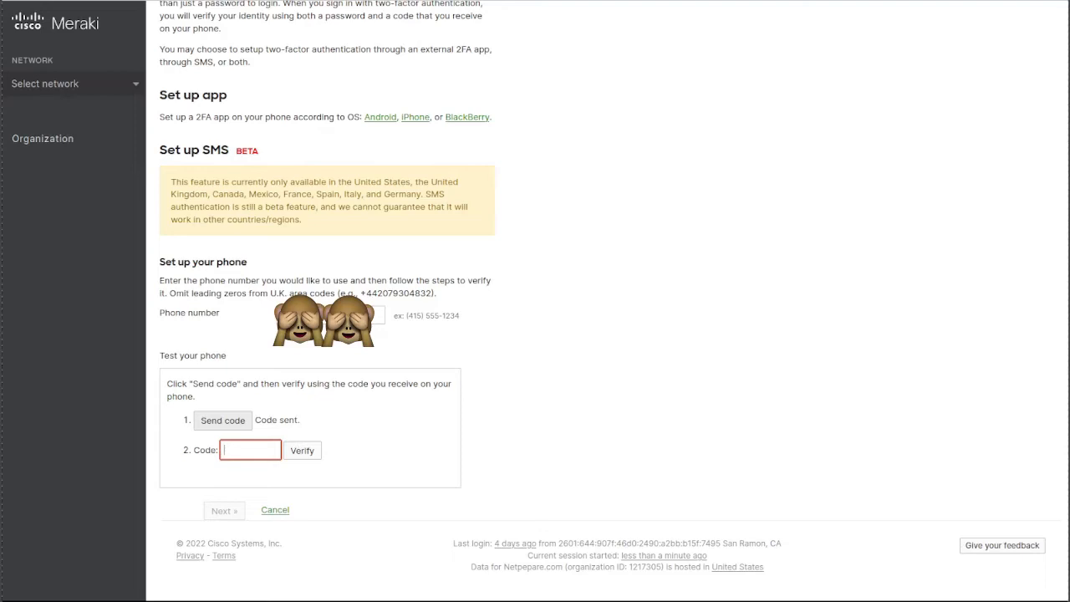
{"action": "type", "text": "832"}
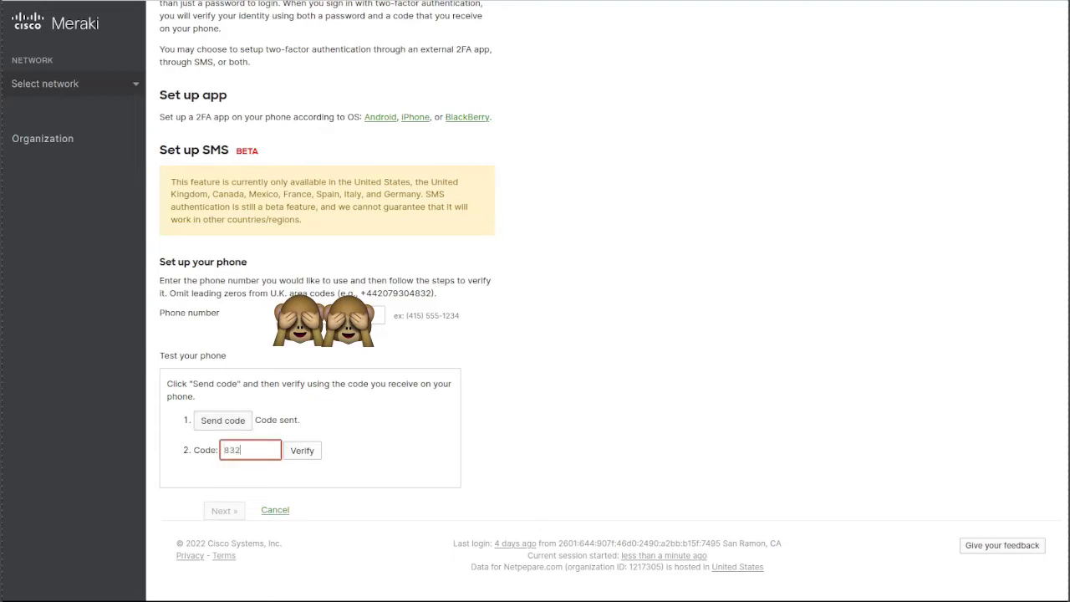
{"action": "type", "text": "837"}
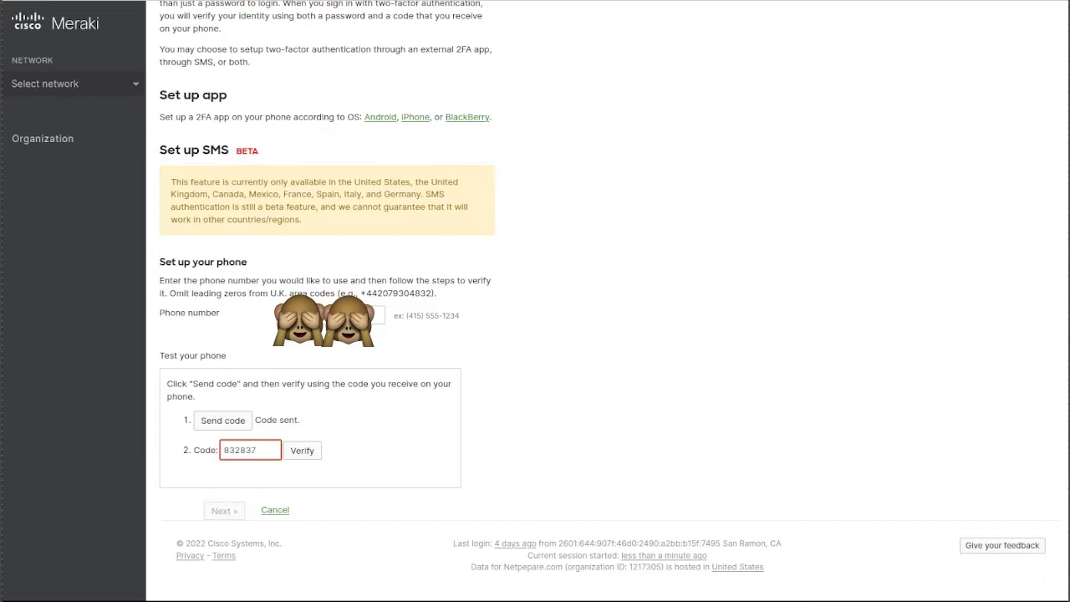
{"action": "left_click", "coordinate": [301, 450]}
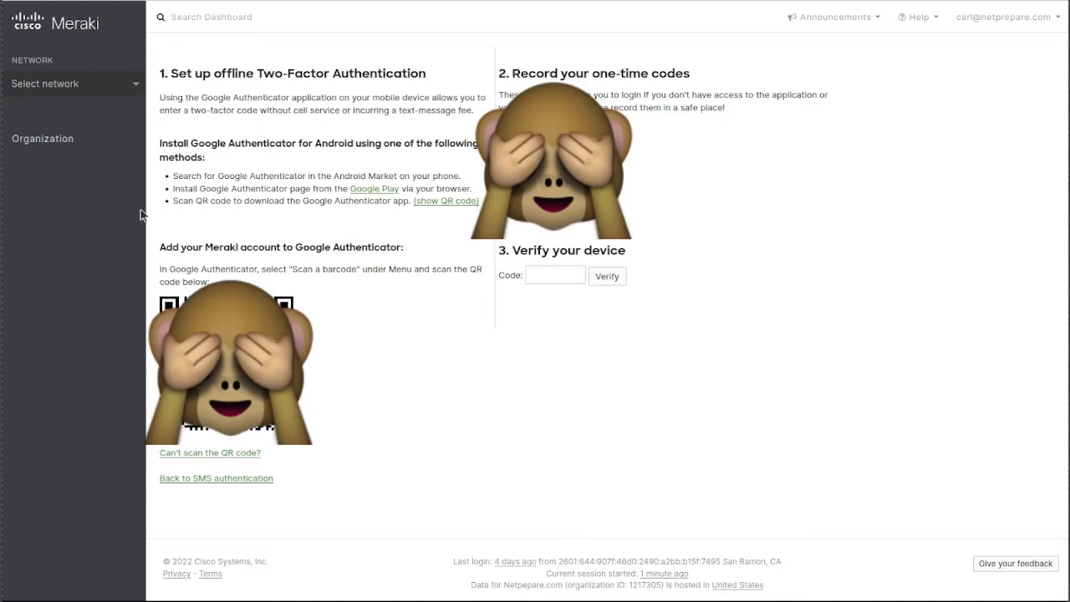
- Enter and verify the Google Authenticator device code
{"action": "left_click", "coordinate": [554, 276]}
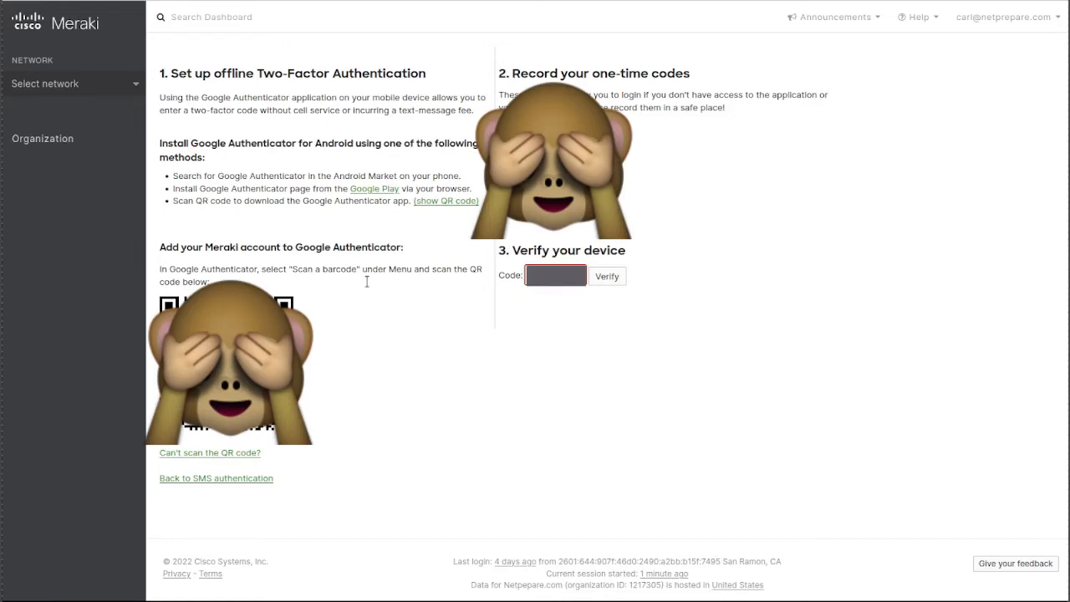
{"action": "left_click", "coordinate": [607, 276]}
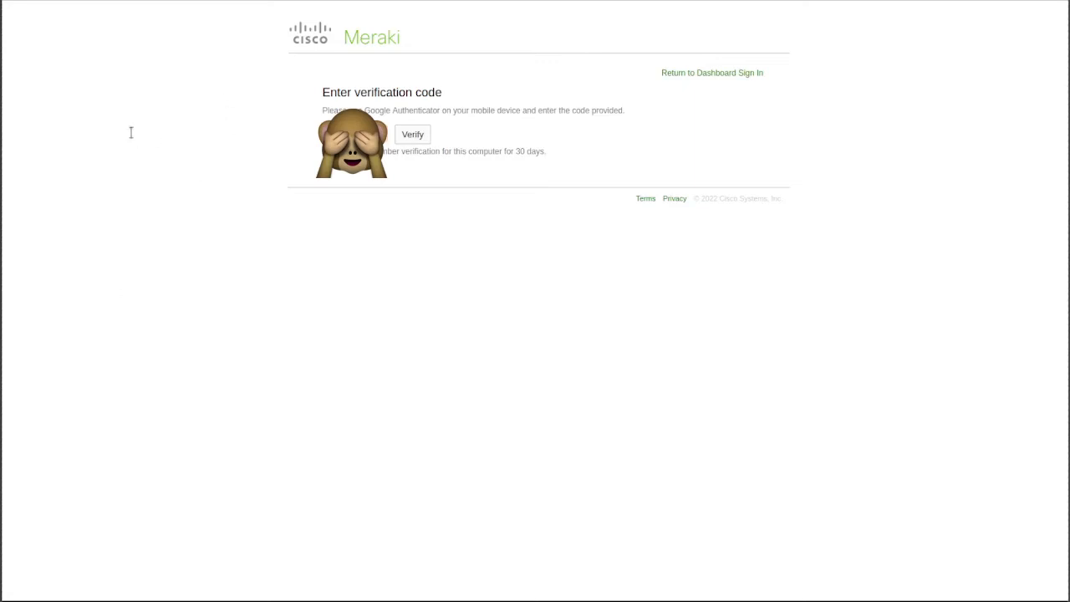
{"action": "mouse_move", "coordinate": [112, 188]}
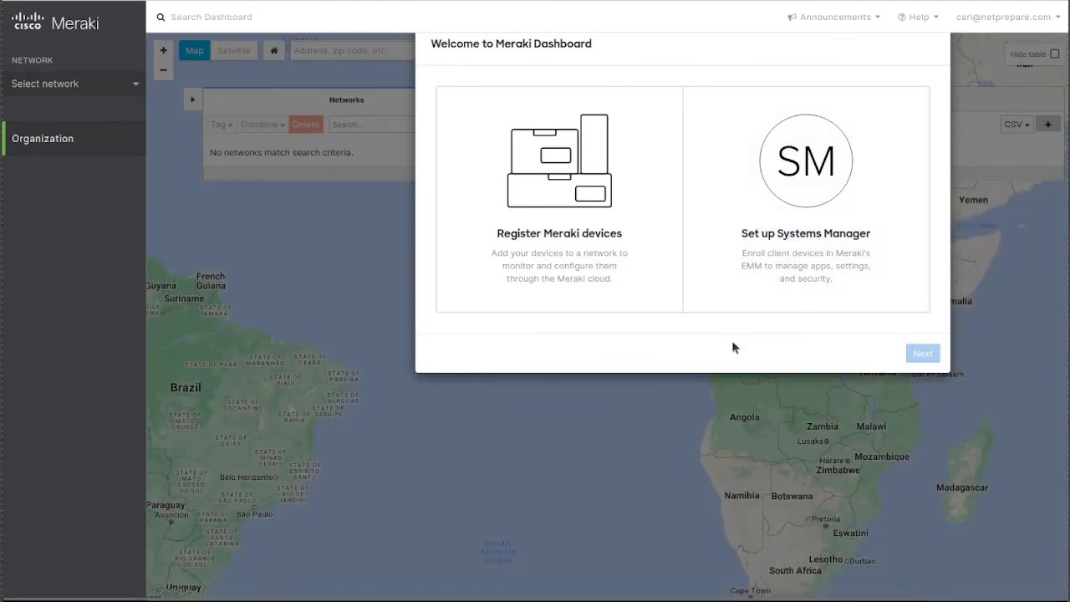
{"action": "mouse_move", "coordinate": [756, 384]}
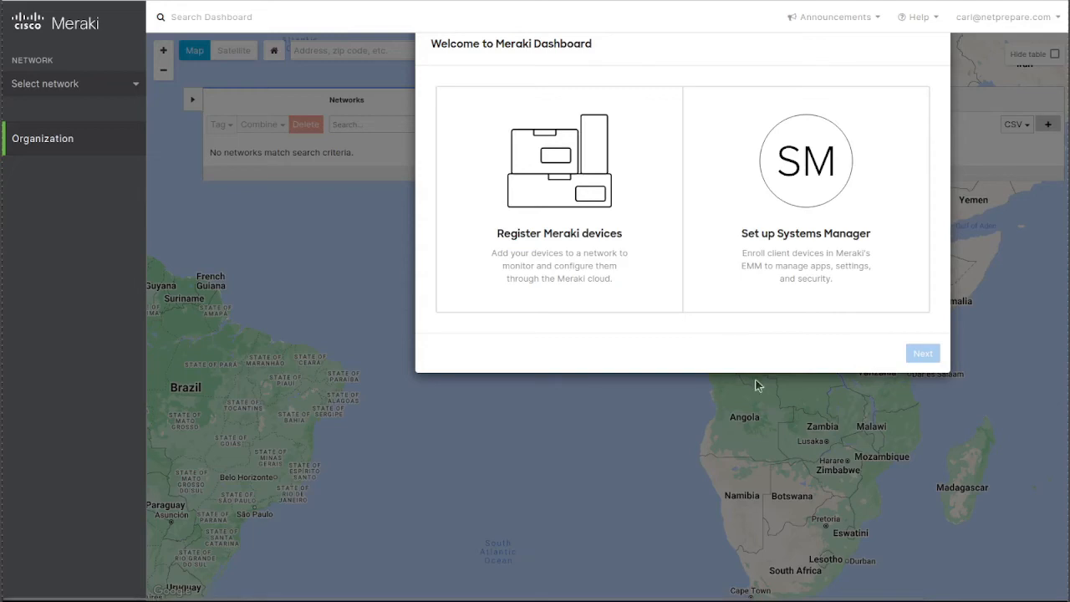
{"action": "mouse_move", "coordinate": [906, 24]}
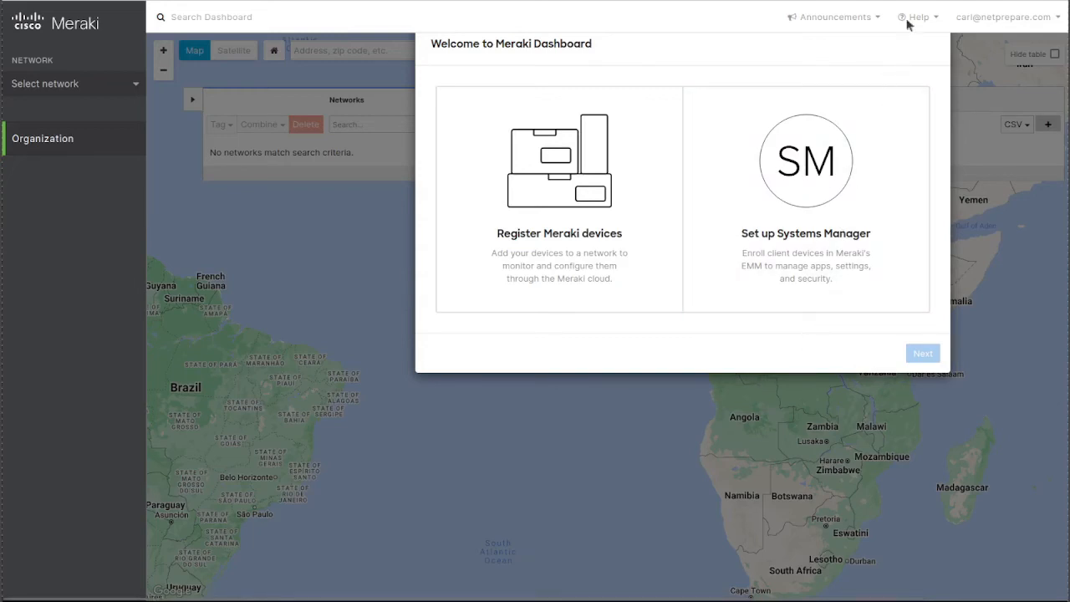
- Dismiss the Welcome to Meraki Dashboard dialog and open Organization > Settings
{"action": "left_click", "coordinate": [42, 138]}
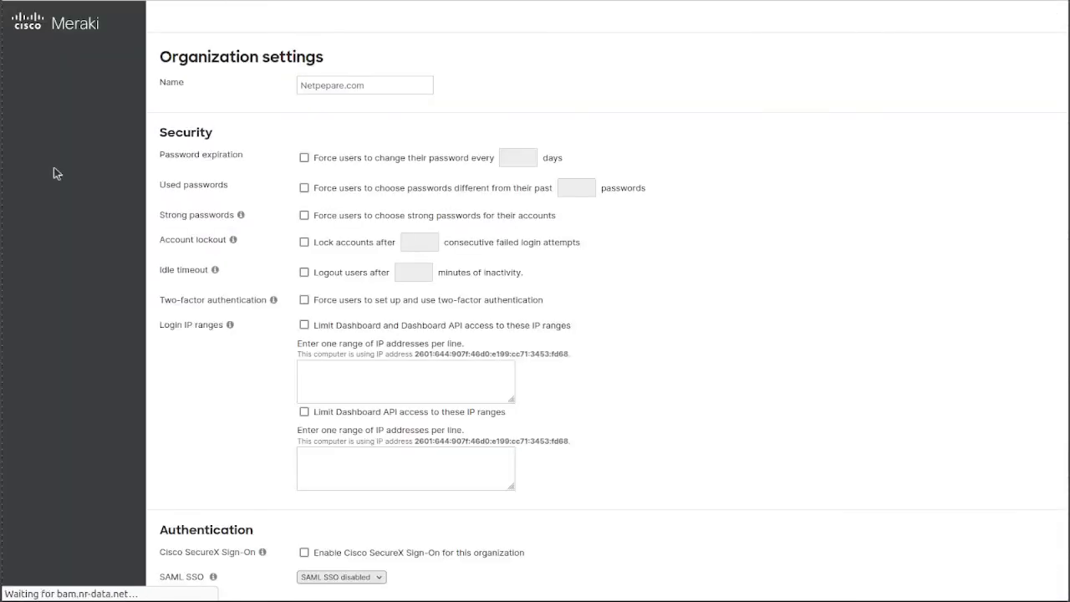
{"action": "scroll", "scroll_direction": "down", "scroll_amount": 3}
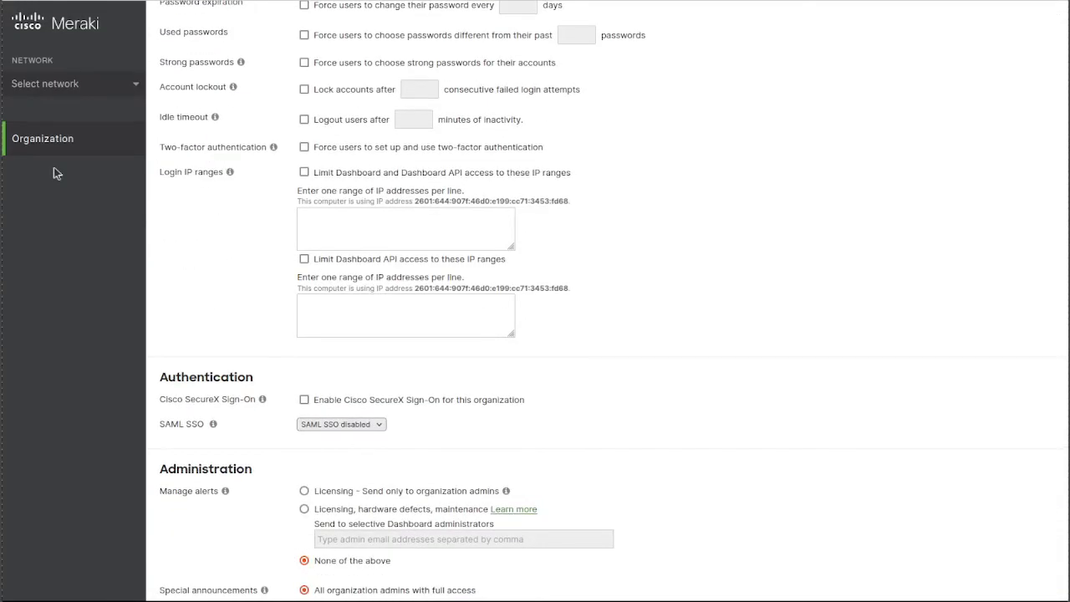
{"action": "scroll", "scroll_direction": "up", "scroll_amount": 3}
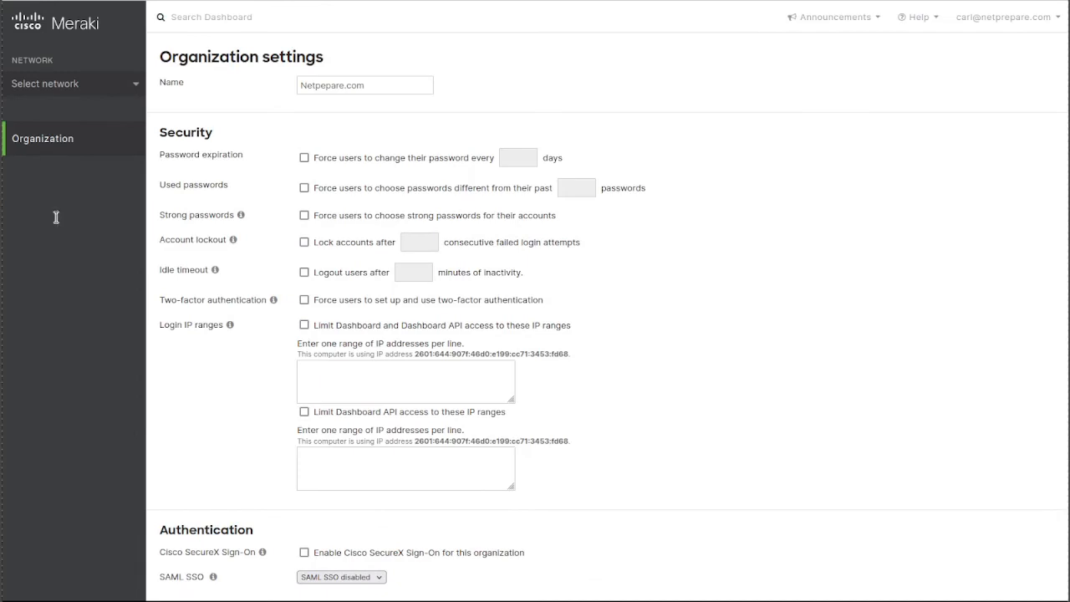
{"action": "mouse_move", "coordinate": [51, 227]}
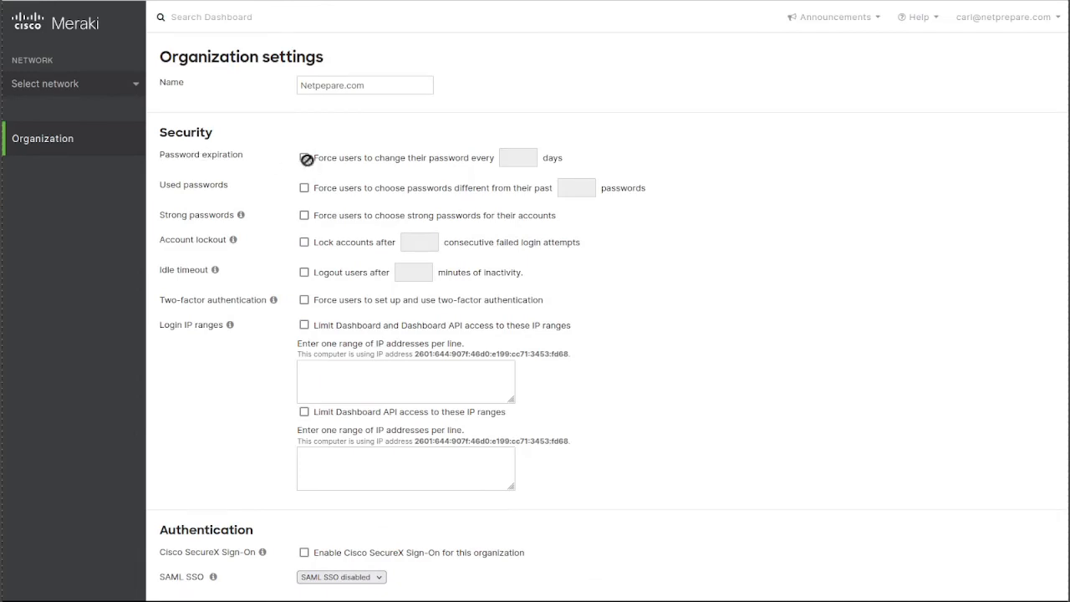
{"action": "left_click", "coordinate": [304, 157]}
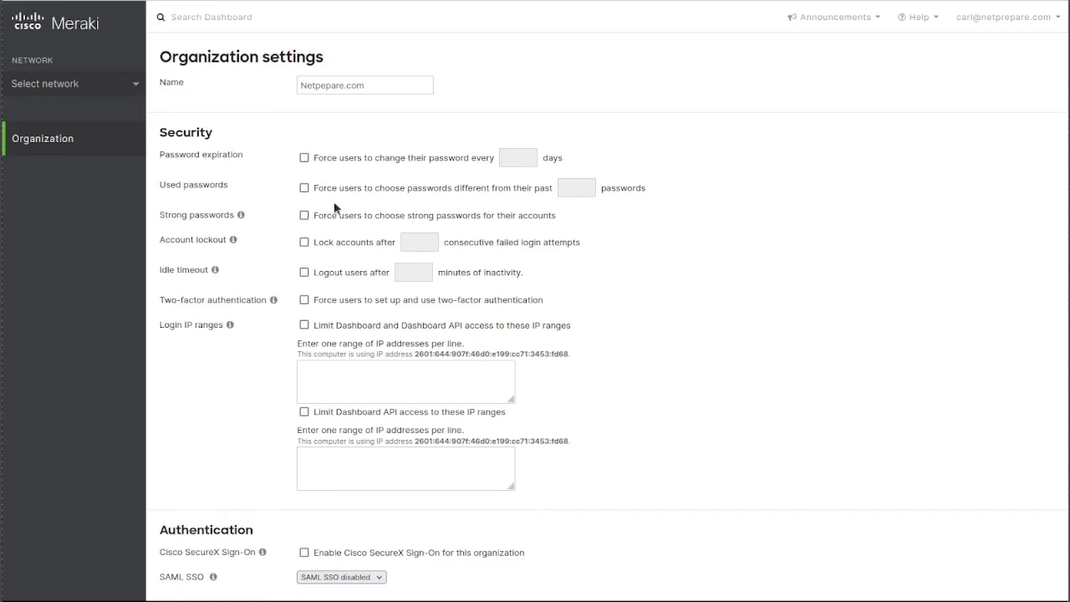
{"action": "mouse_move", "coordinate": [58, 308]}
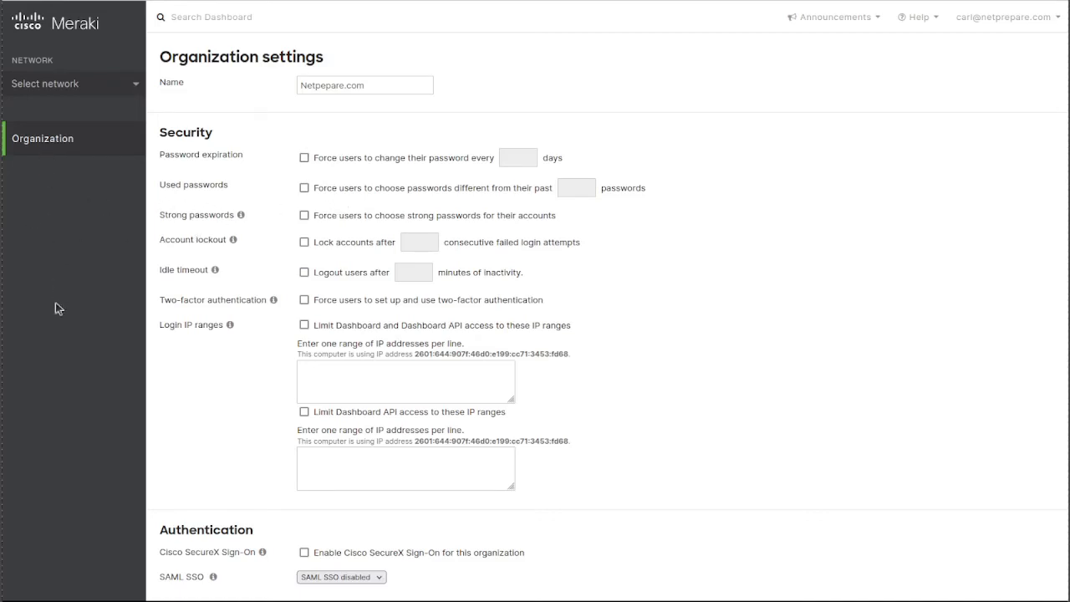
{"action": "mouse_move", "coordinate": [48, 325]}
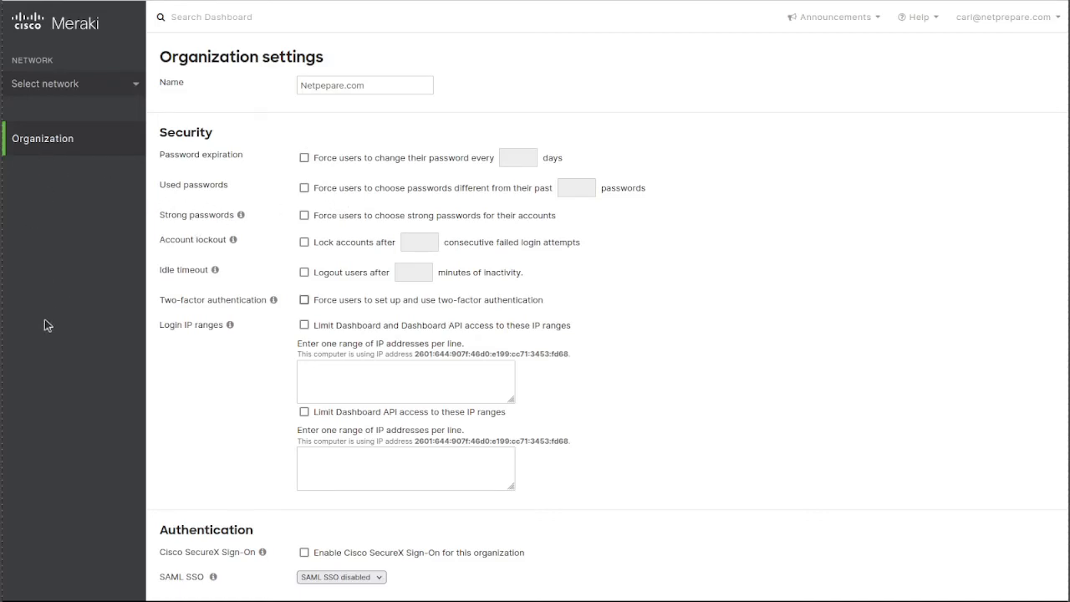
- Tick Two-factor authentication and Strong passwords in the Security options
{"action": "left_click", "coordinate": [304, 299]}
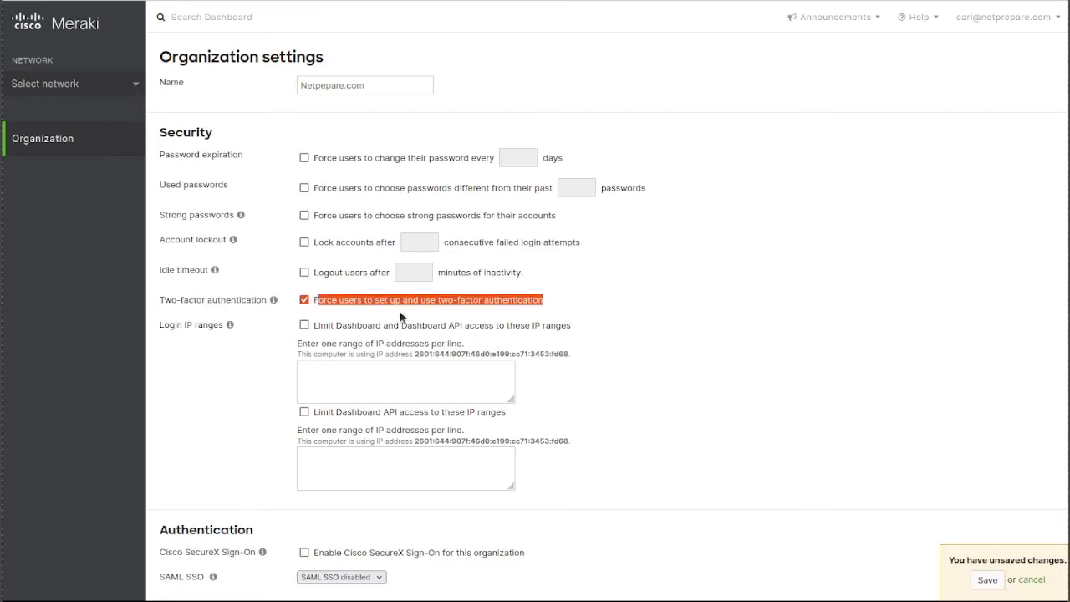
{"action": "scroll", "scroll_direction": "down", "scroll_amount": 3}
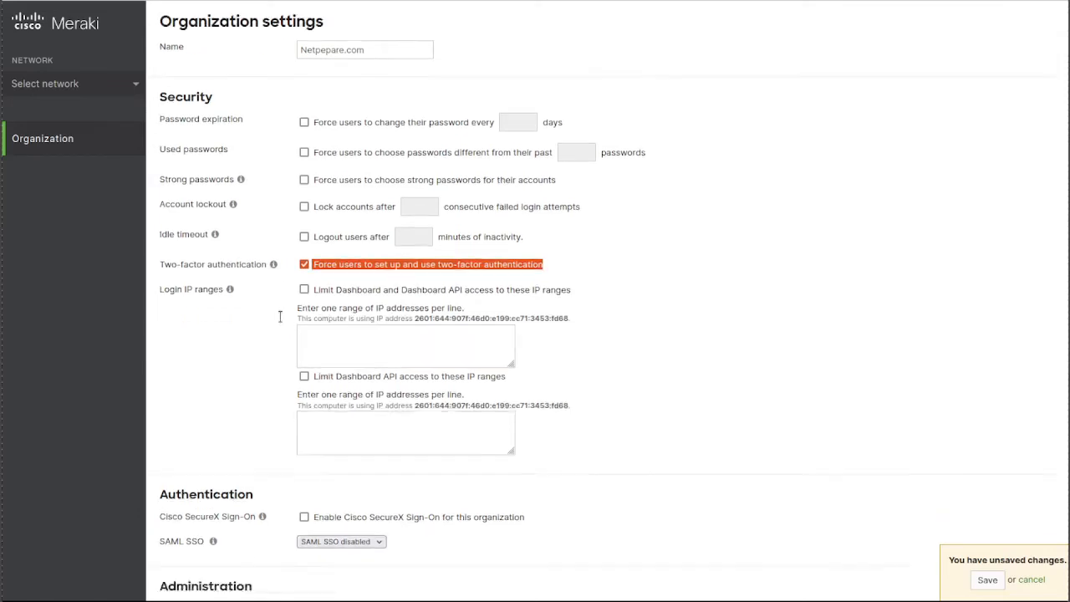
{"action": "scroll", "scroll_direction": "down", "scroll_amount": 3}
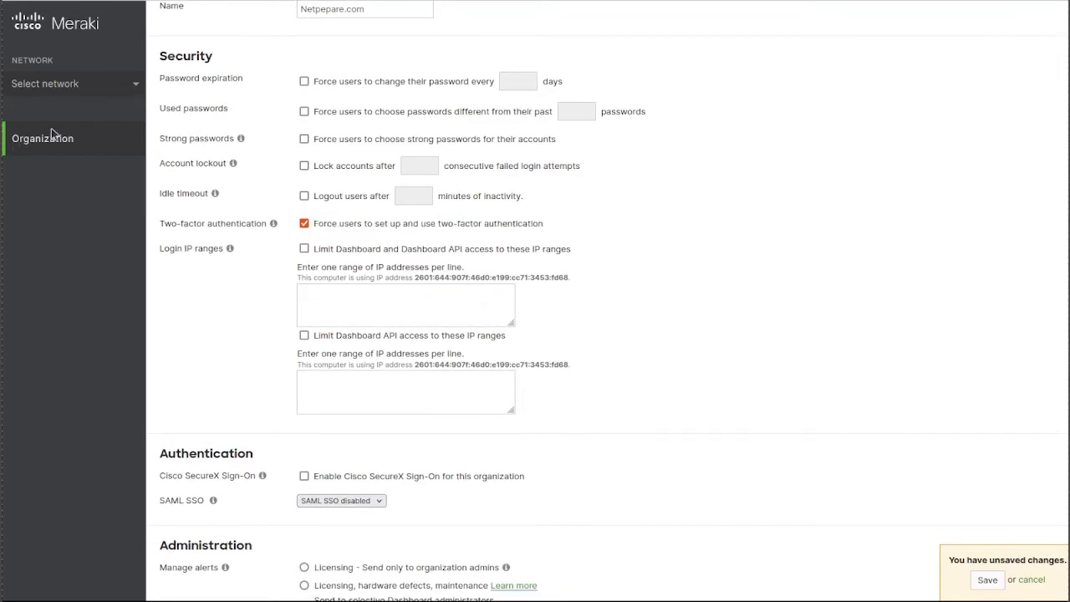
{"action": "left_click", "coordinate": [304, 138]}
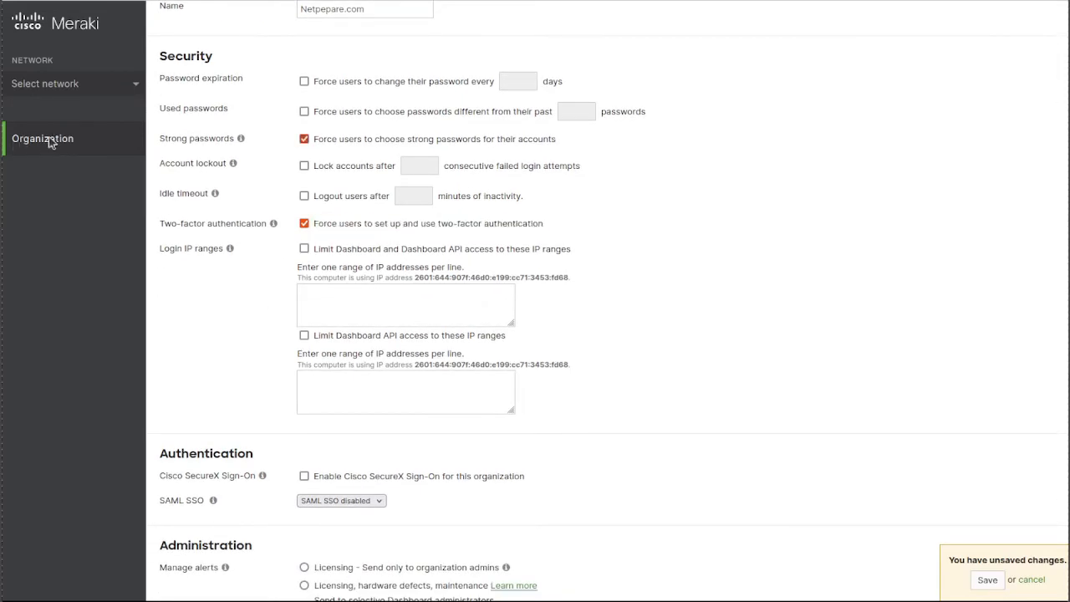
{"action": "mouse_move", "coordinate": [242, 138]}
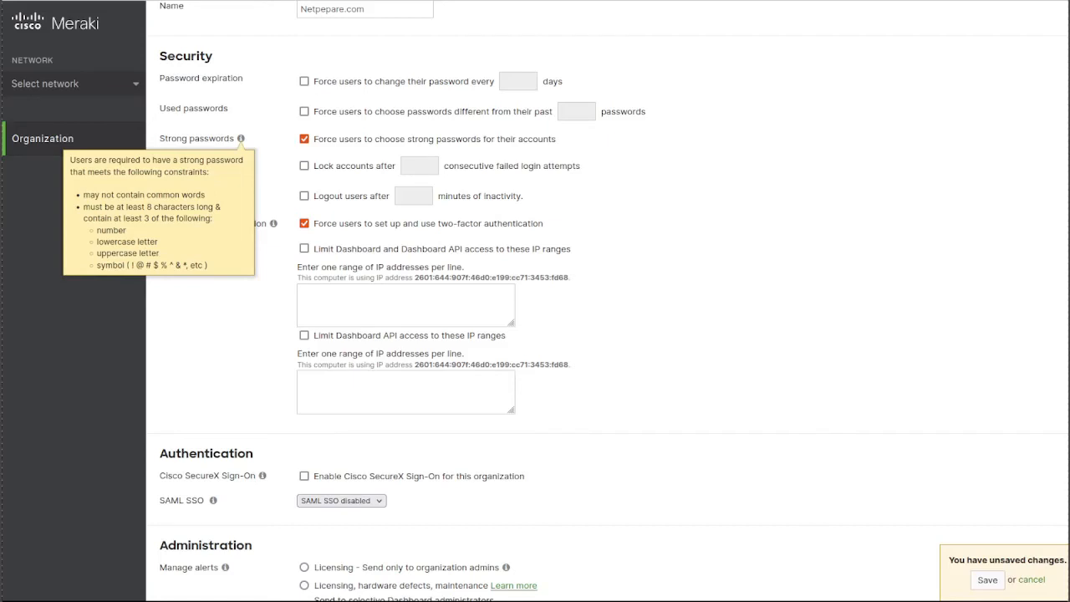
{"action": "mouse_move", "coordinate": [24, 278]}
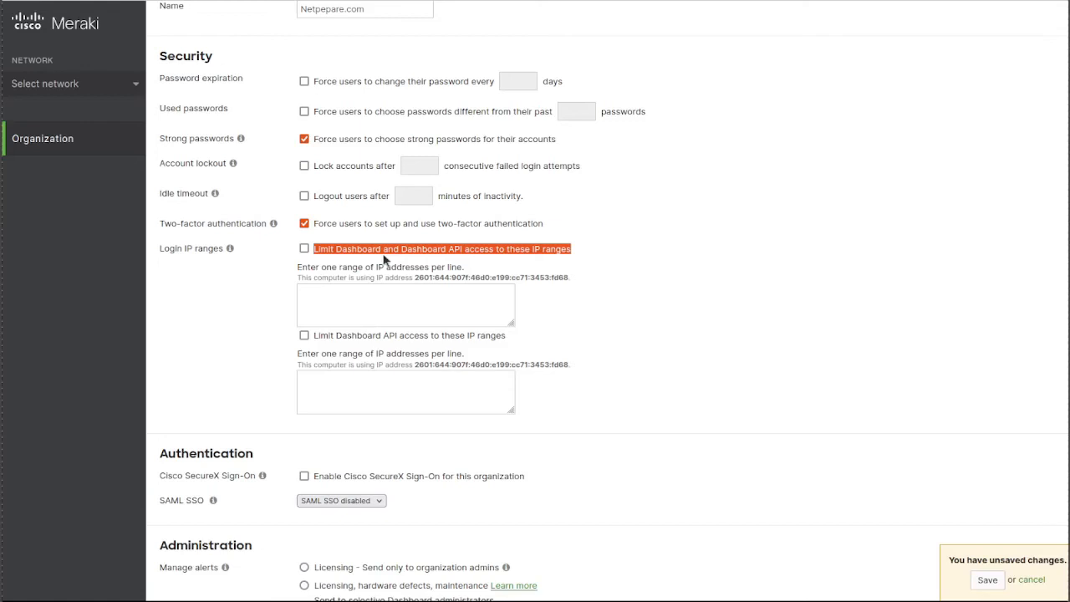
{"action": "scroll", "scroll_direction": "down", "scroll_amount": 3}
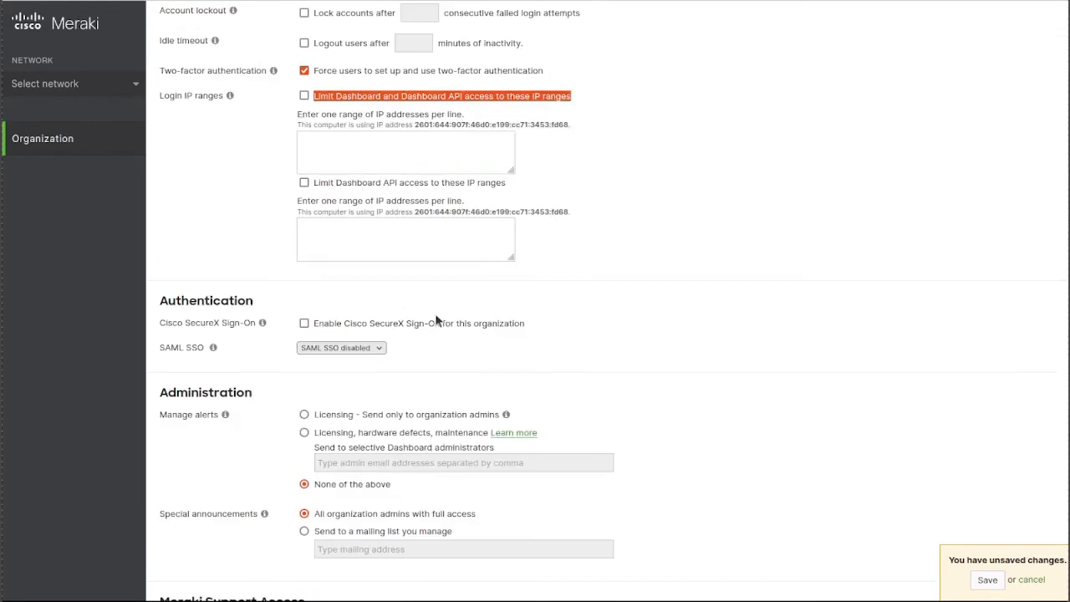
{"action": "scroll", "scroll_direction": "down", "scroll_amount": 3}
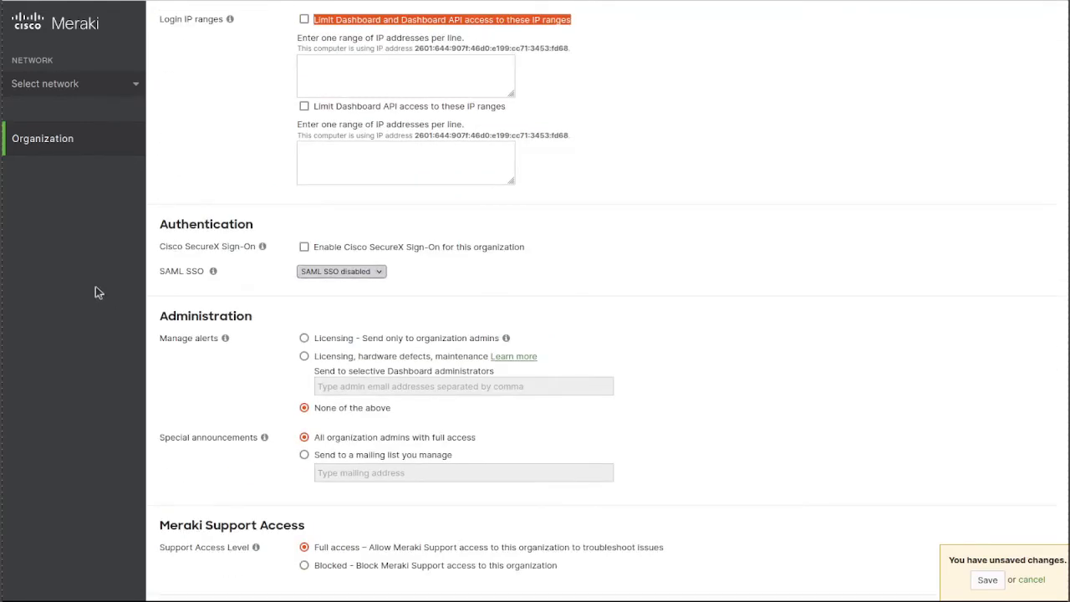
{"action": "mouse_move", "coordinate": [211, 319]}
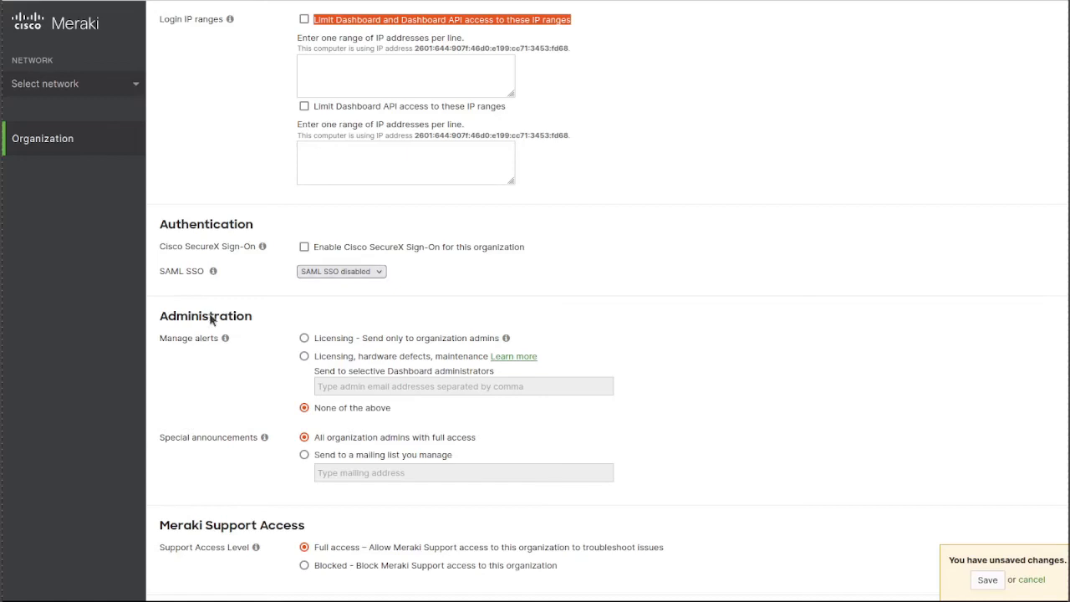
{"action": "scroll", "scroll_direction": "down", "scroll_amount": 3}
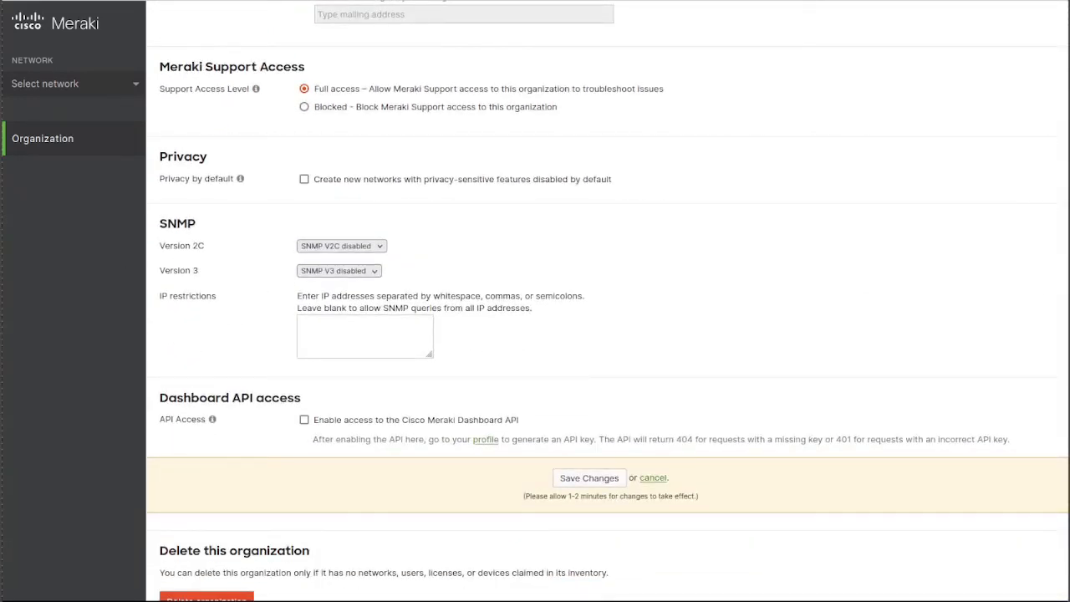
{"action": "scroll", "scroll_direction": "up", "scroll_amount": 3}
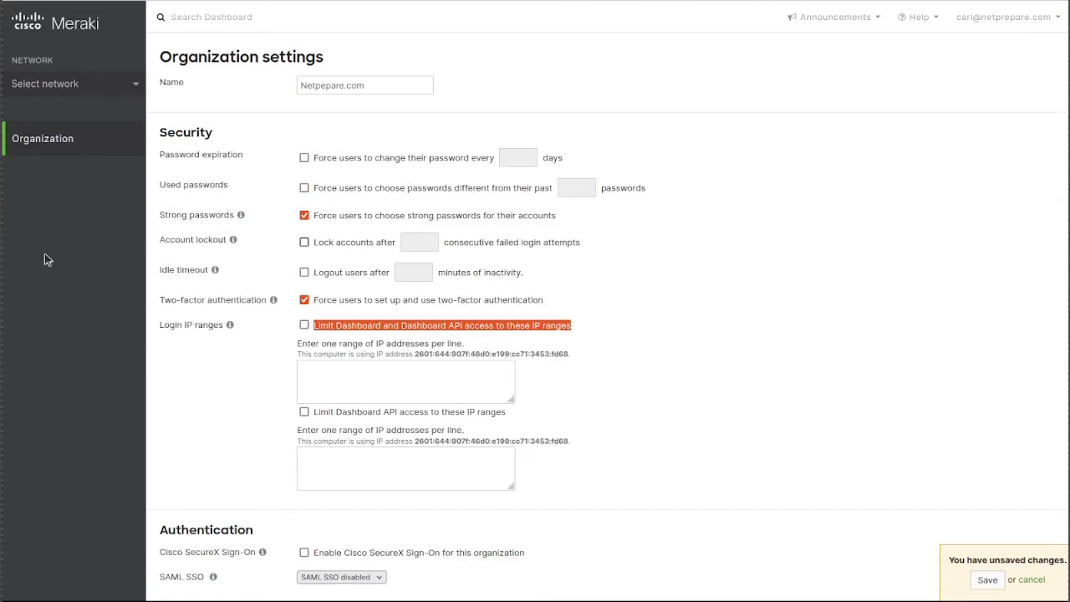
- Enable account lockout at 10 attempts and 30-minute idle timeout, then save
{"action": "left_click", "coordinate": [304, 242]}
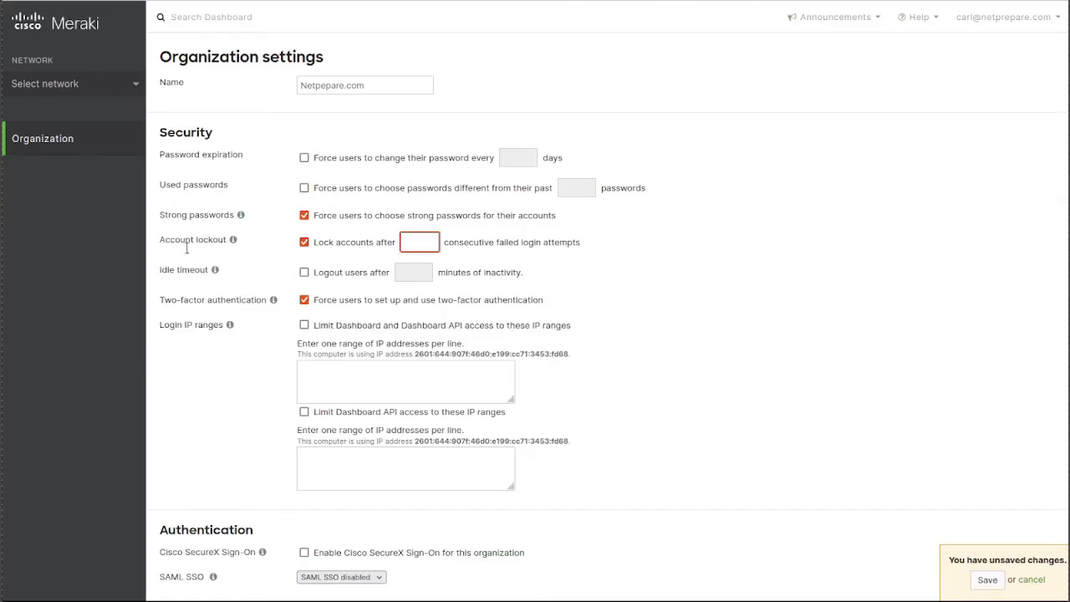
{"action": "type", "text": "10"}
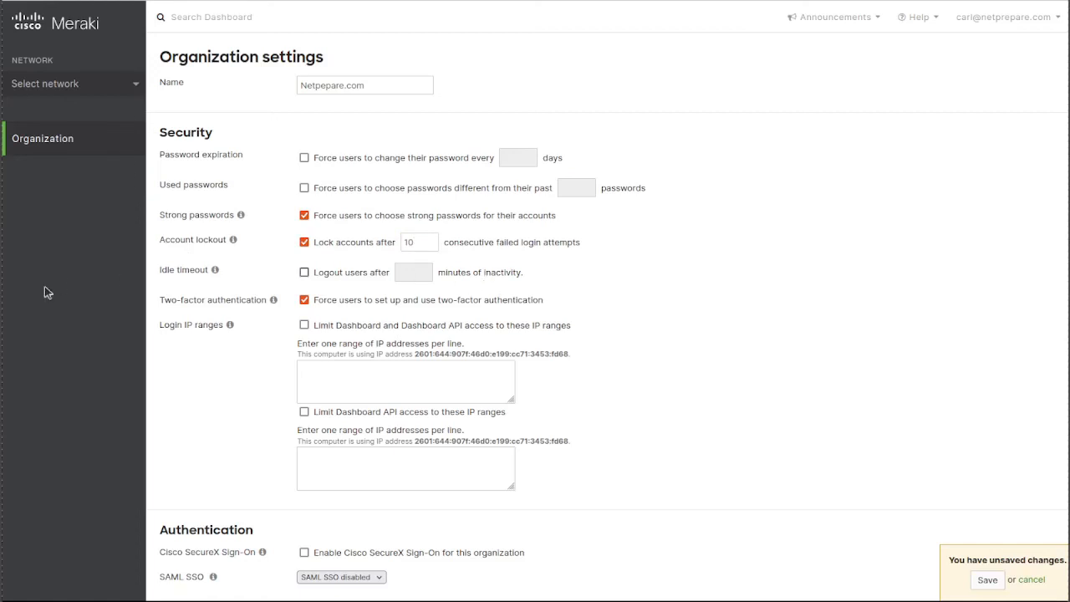
{"action": "left_click", "coordinate": [304, 272]}
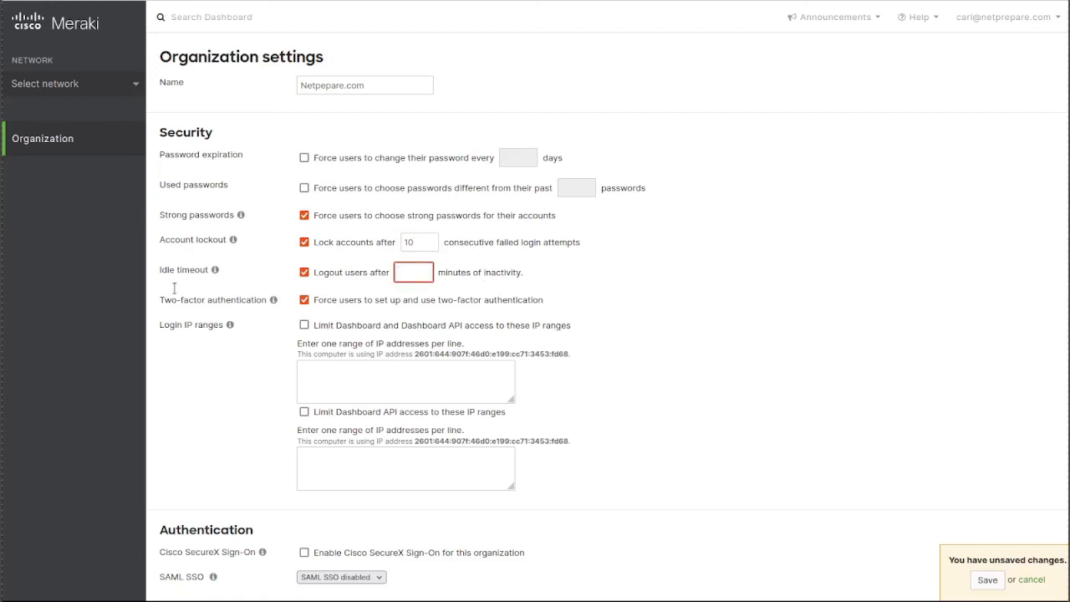
{"action": "type", "text": "30"}
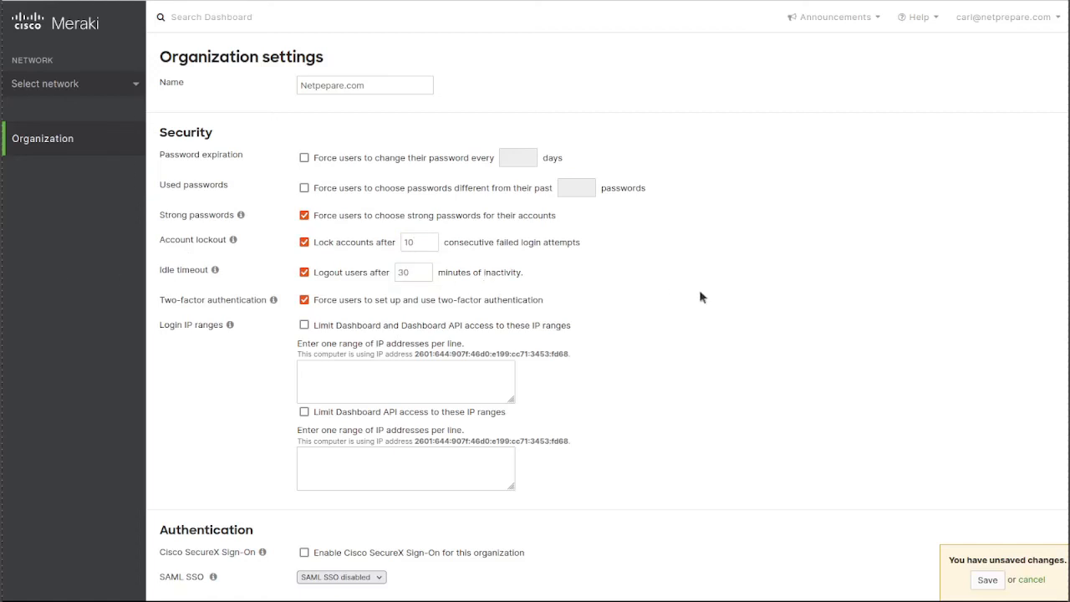
{"action": "left_click", "coordinate": [987, 580]}
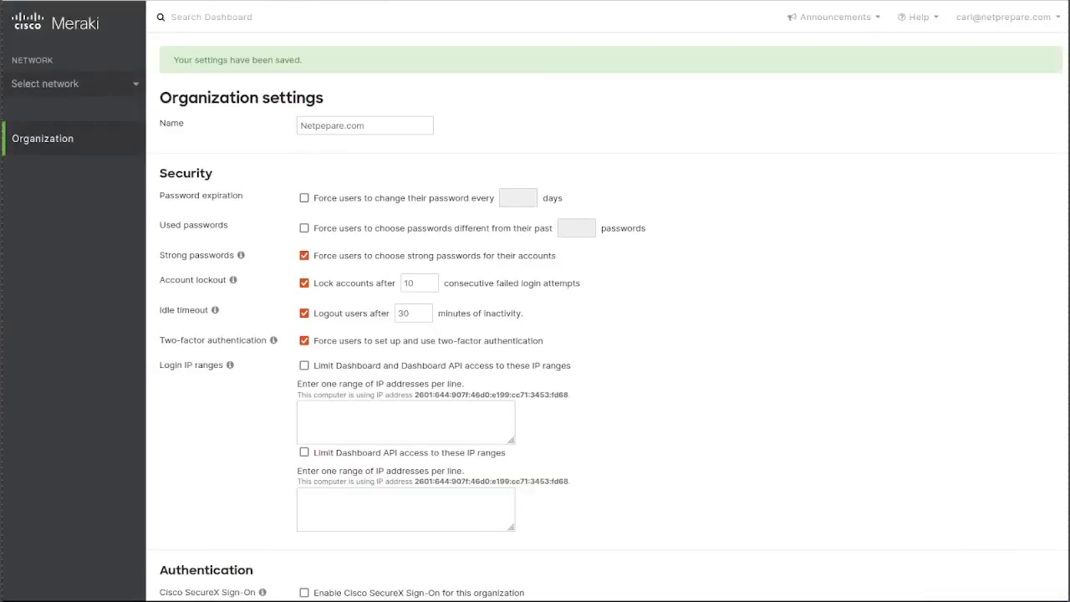
{"action": "left_click", "coordinate": [43, 138]}
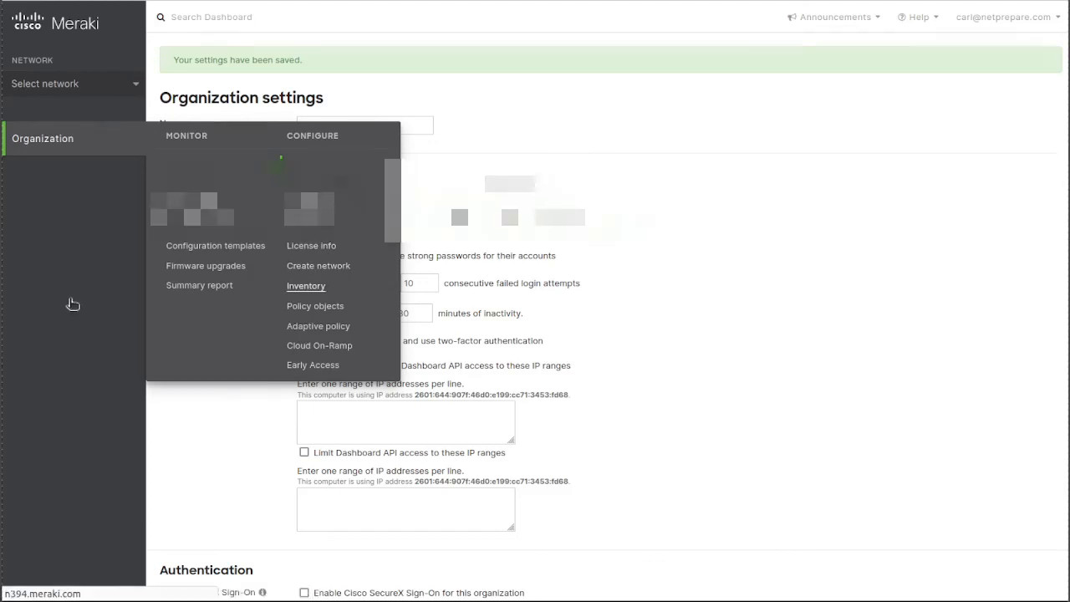
- Open the organization's device Inventory page under Configure
{"action": "left_click", "coordinate": [306, 285]}
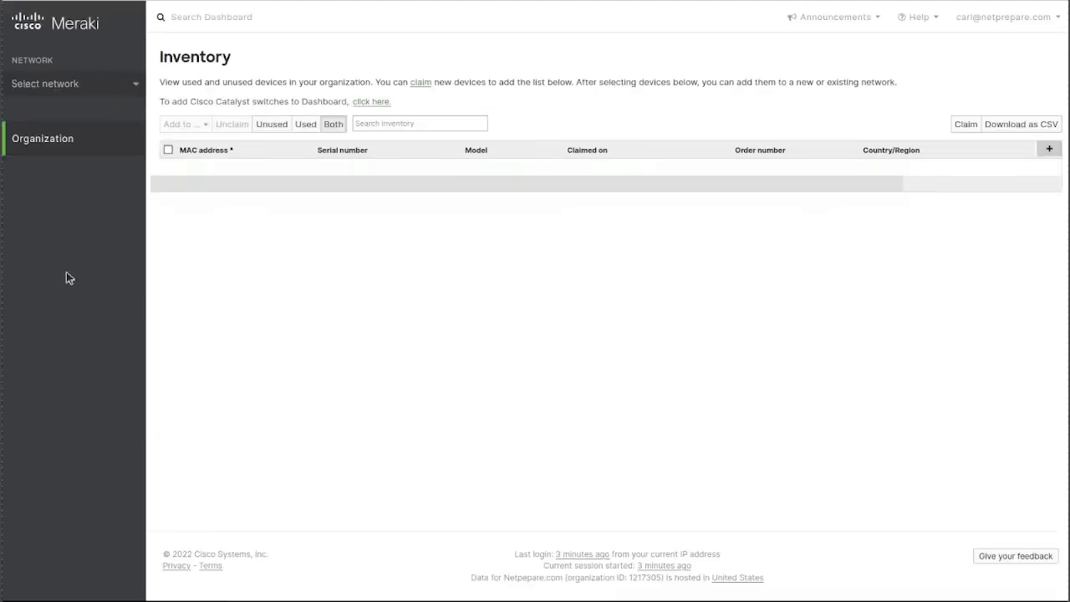
{"action": "left_click", "coordinate": [43, 138]}
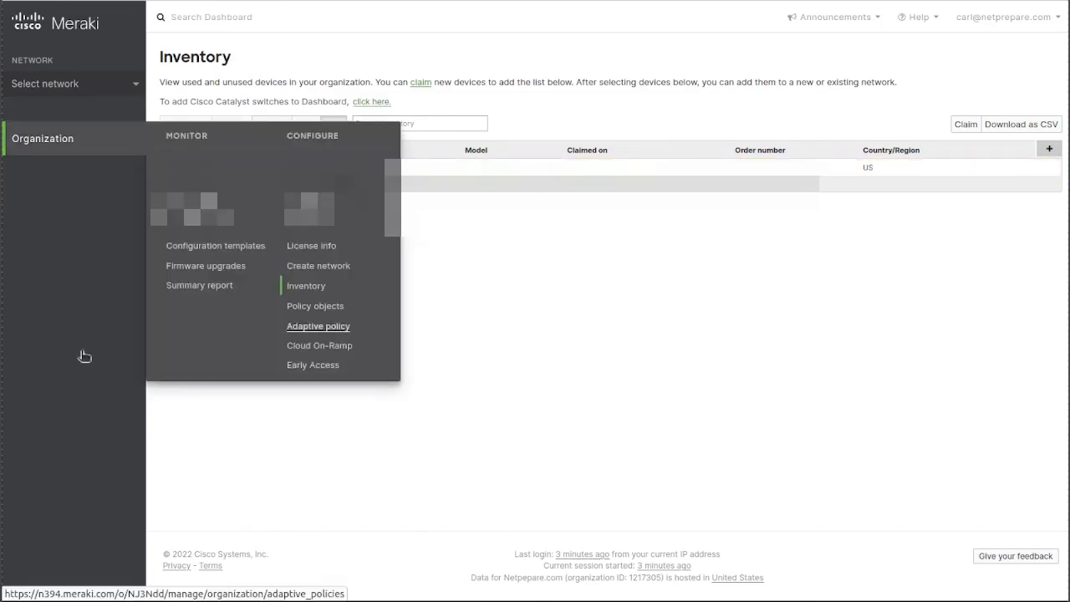